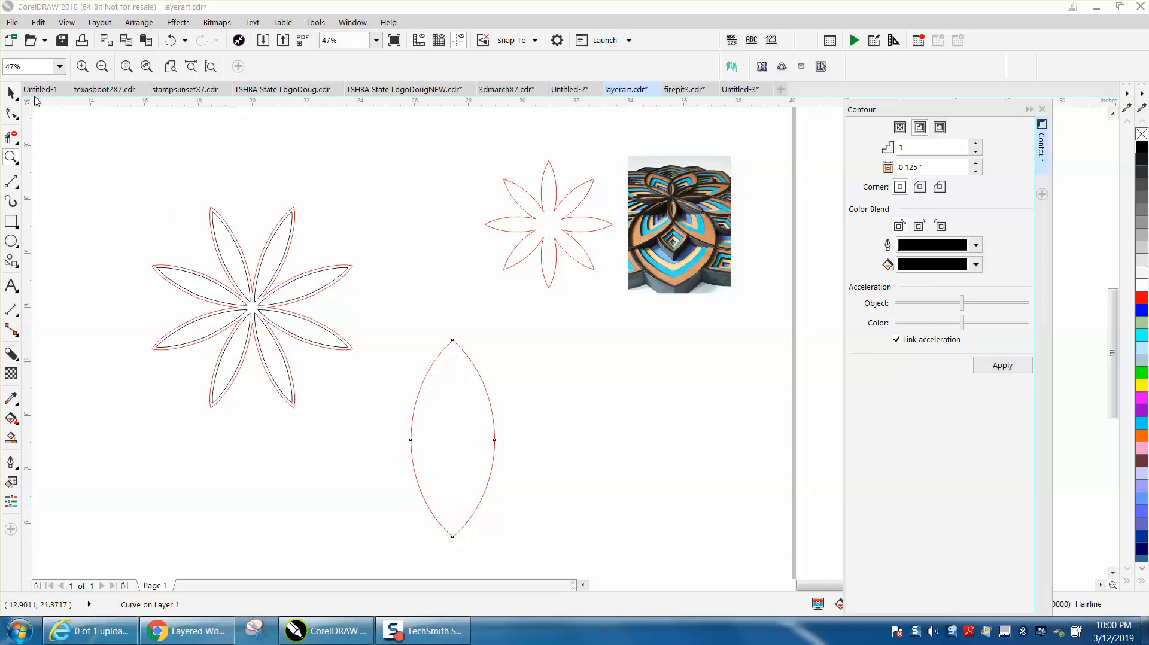
- Shrink the reference photo and place it below the small red flower, then pick the contoured flower
{"action": "left_click", "coordinate": [679, 223]}
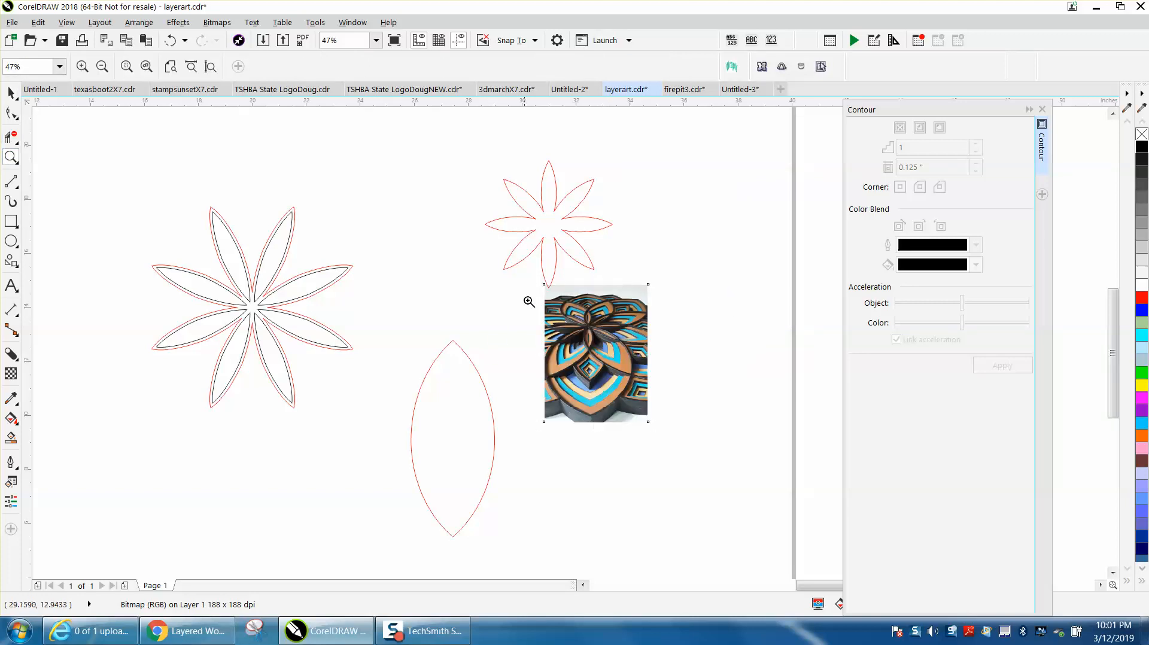
{"action": "left_click", "coordinate": [526, 302]}
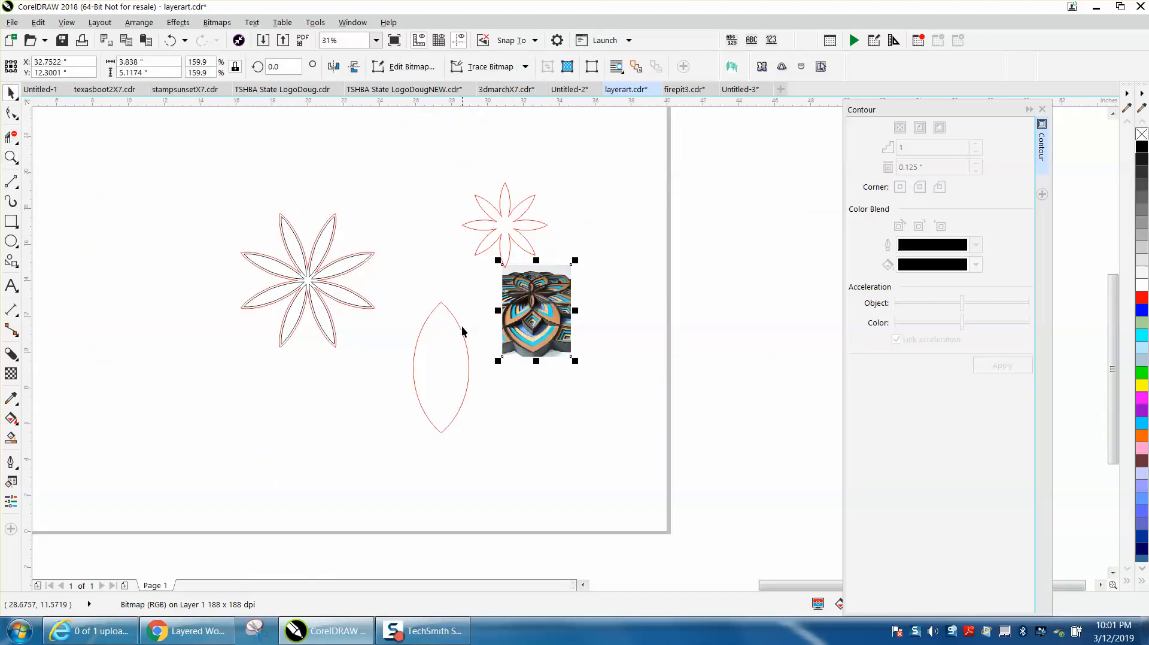
{"action": "left_click", "coordinate": [308, 279]}
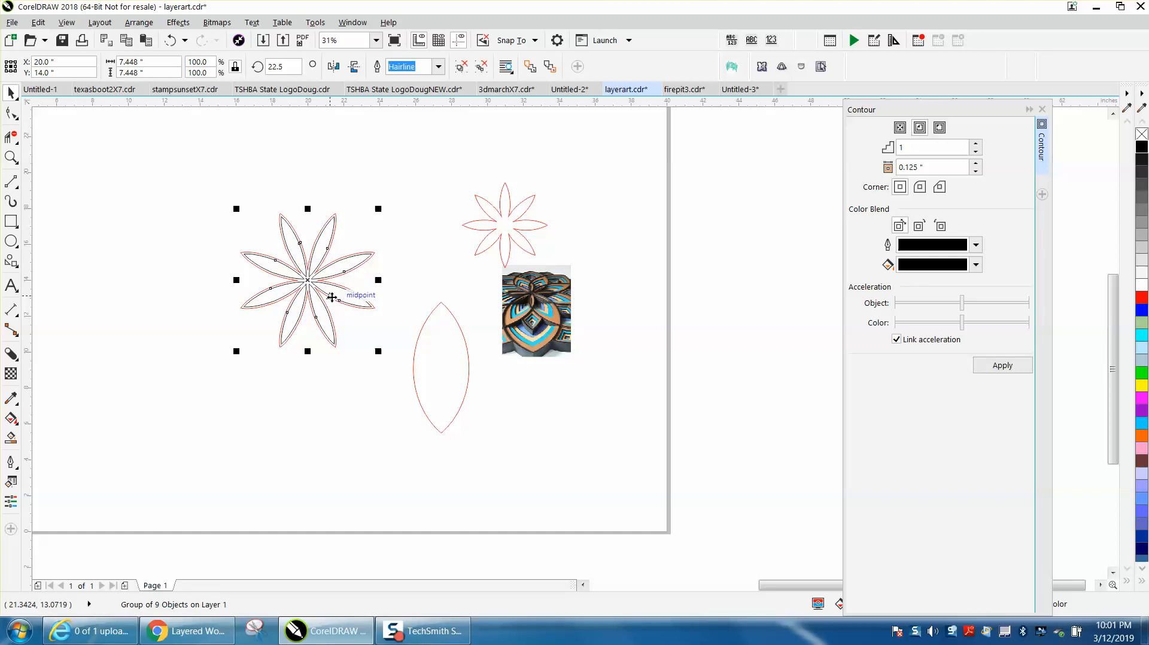
{"action": "mouse_move", "coordinate": [427, 329]}
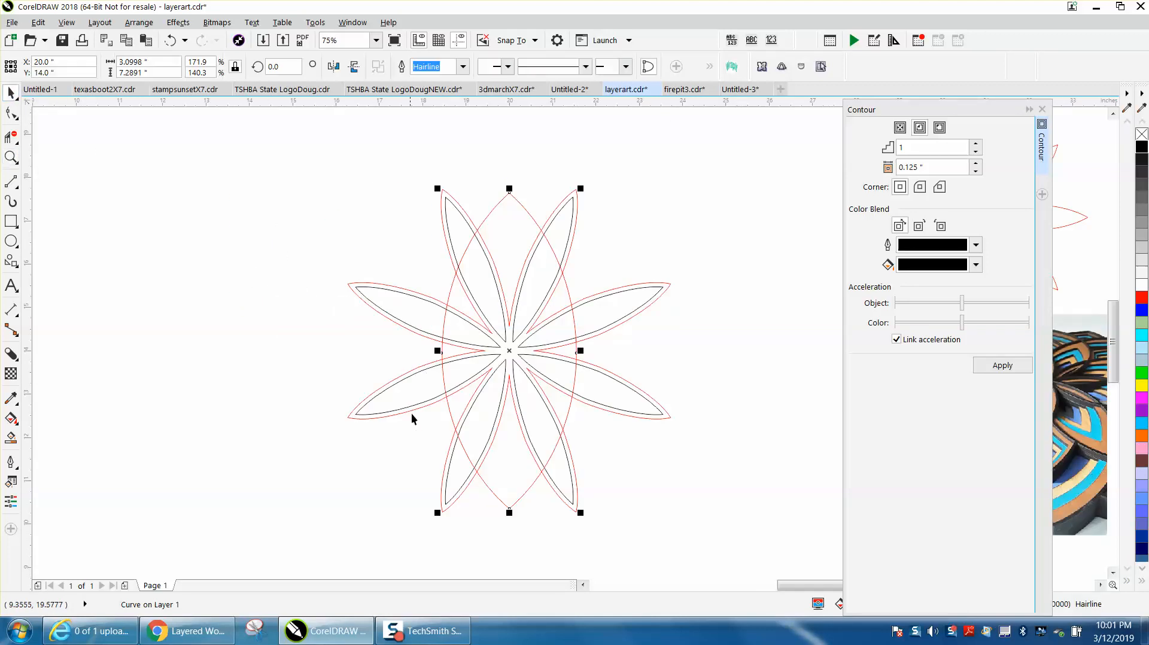
{"action": "mouse_move", "coordinate": [510, 510]}
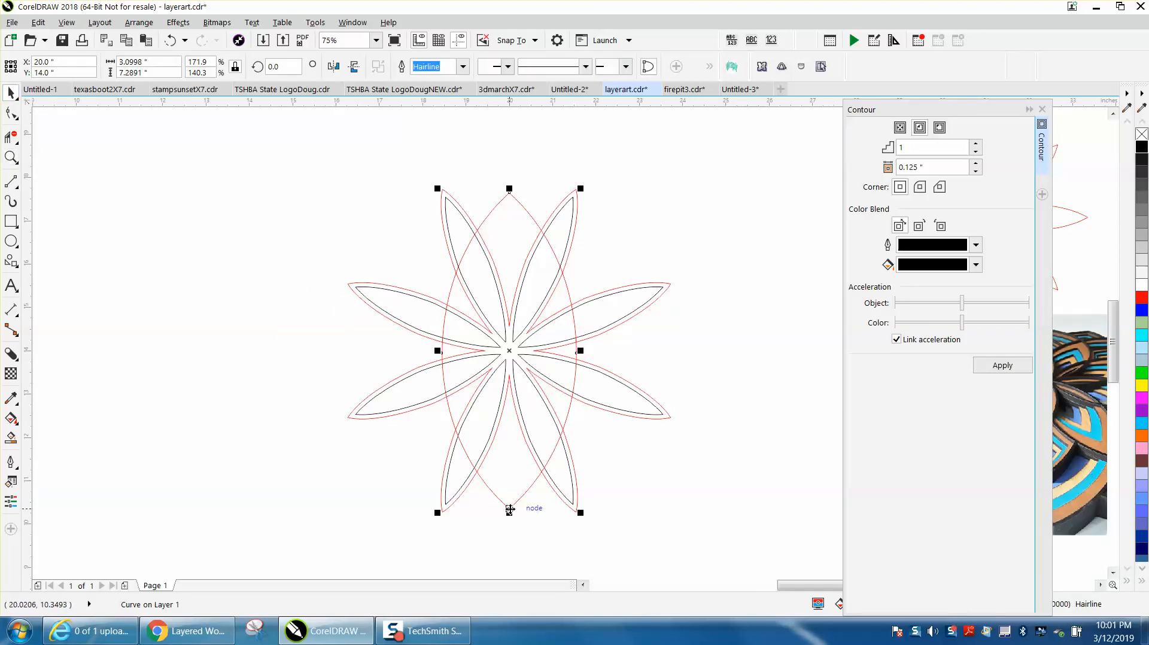
- Snap the enlarged petal's base to the flower centre and duplicate-rotate it by 22.5° into 16 petals
{"action": "left_click_drag", "start_coordinate": [510, 508], "coordinate": [510, 462]}
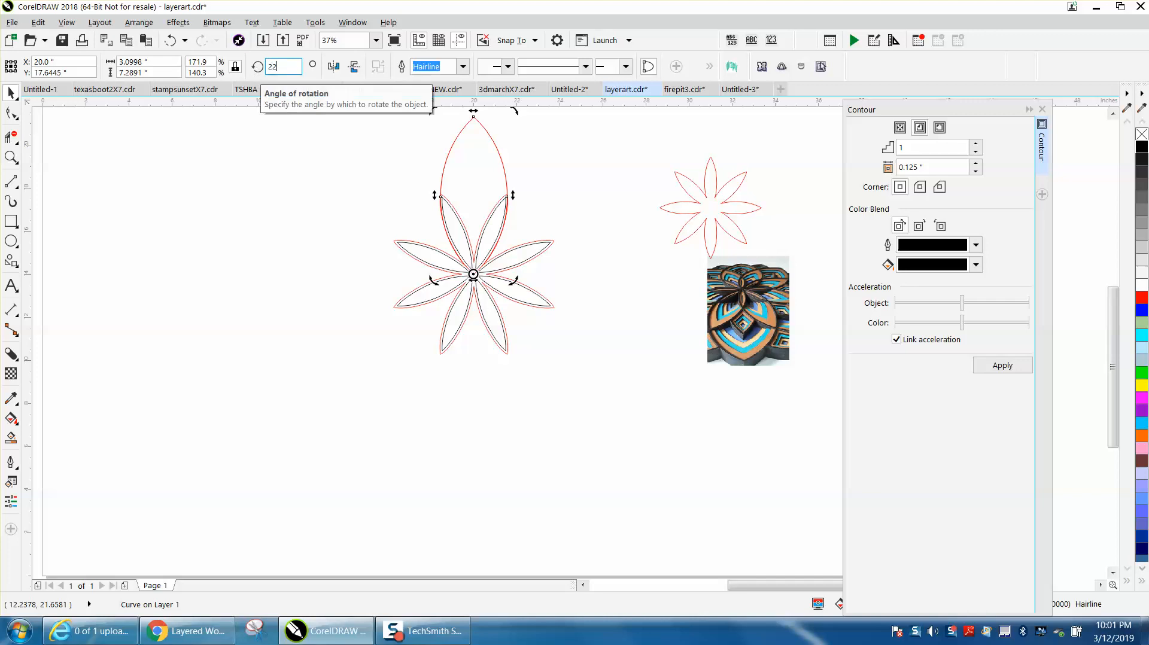
{"action": "type", "text": "22.5"}
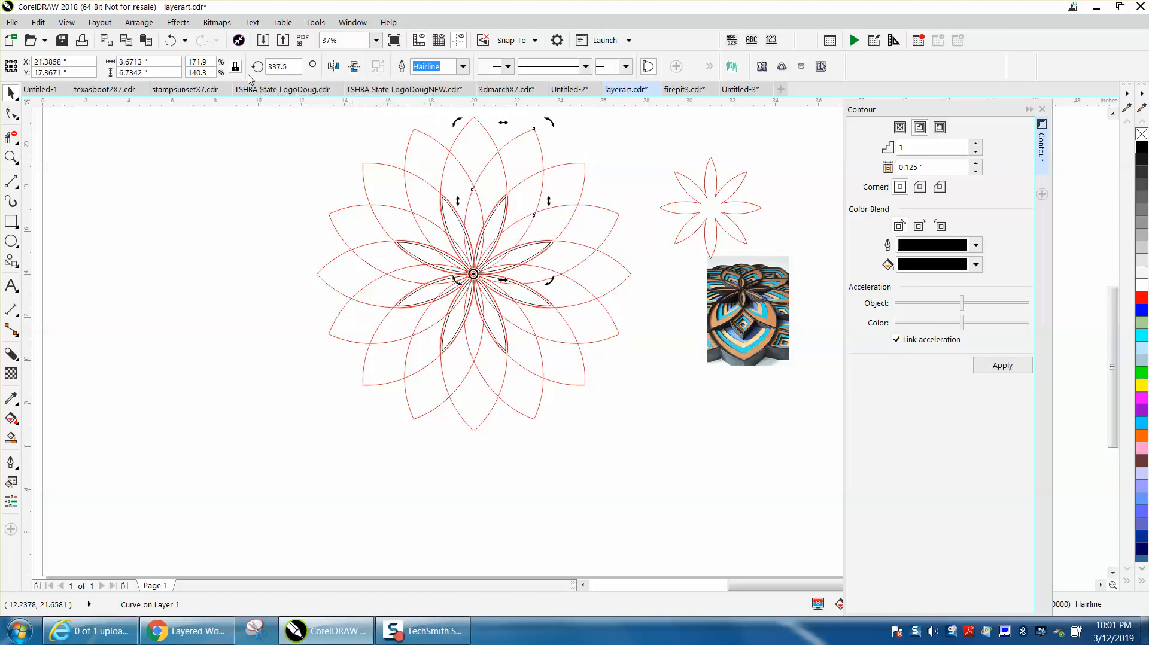
{"action": "mouse_move", "coordinate": [614, 188]}
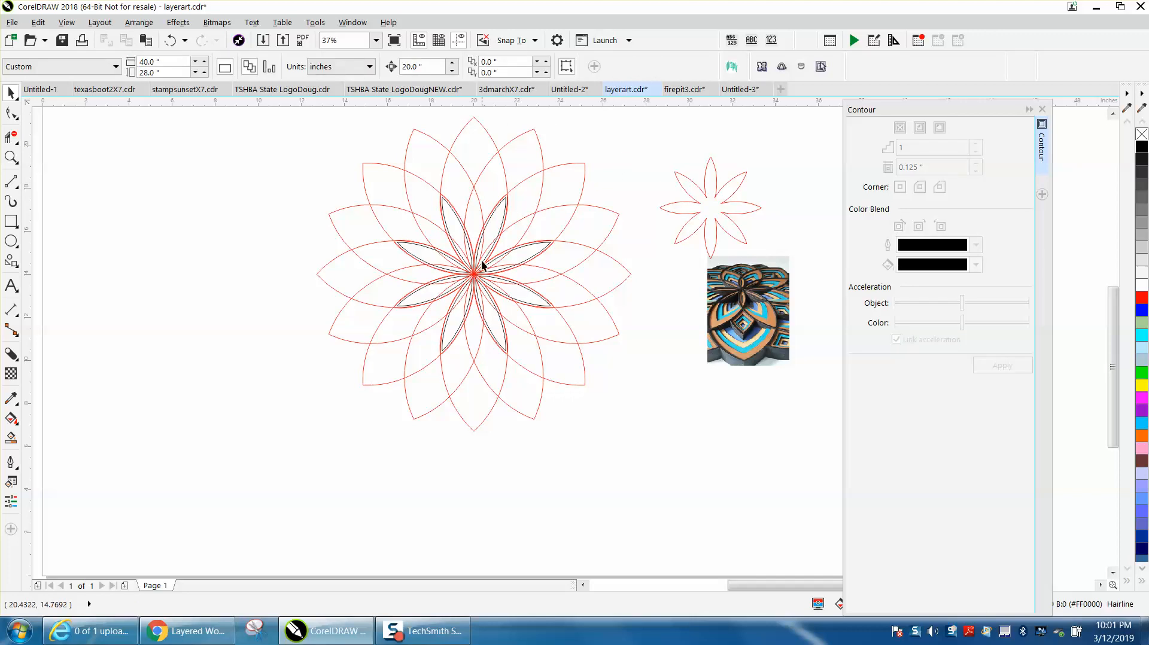
{"action": "mouse_move", "coordinate": [485, 234]}
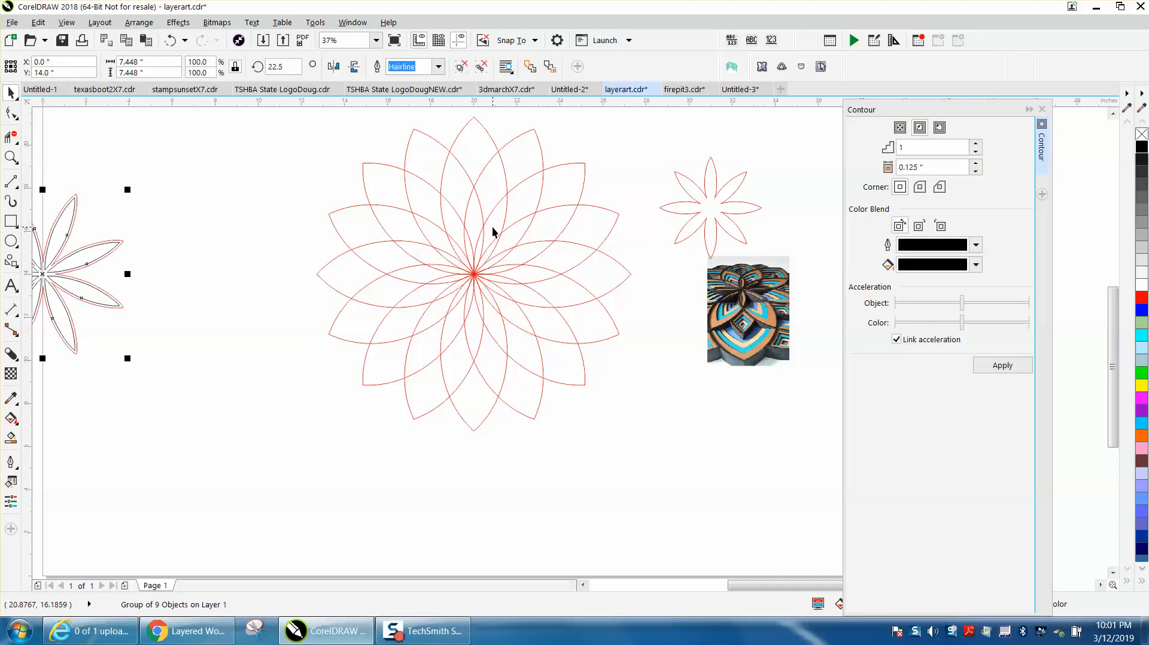
{"action": "mouse_move", "coordinate": [318, 235]}
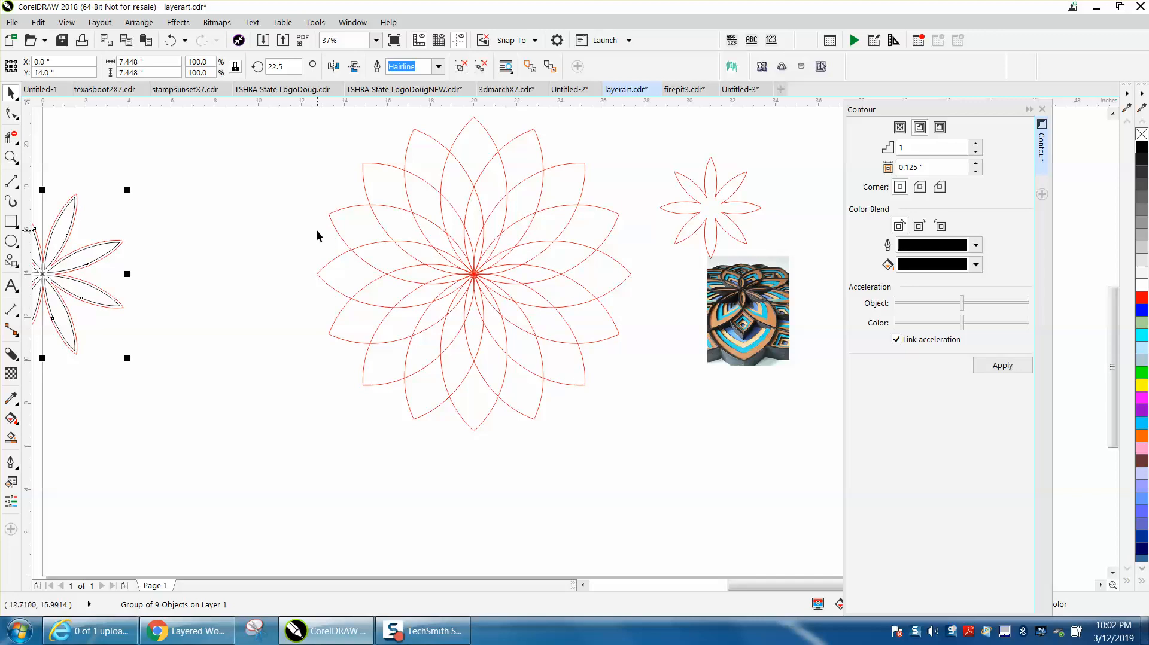
- Weld the sixteen petals into a single scalloped outline, with the contoured flower moved below the page
{"action": "scroll", "scroll_direction": "down", "scroll_amount": 3}
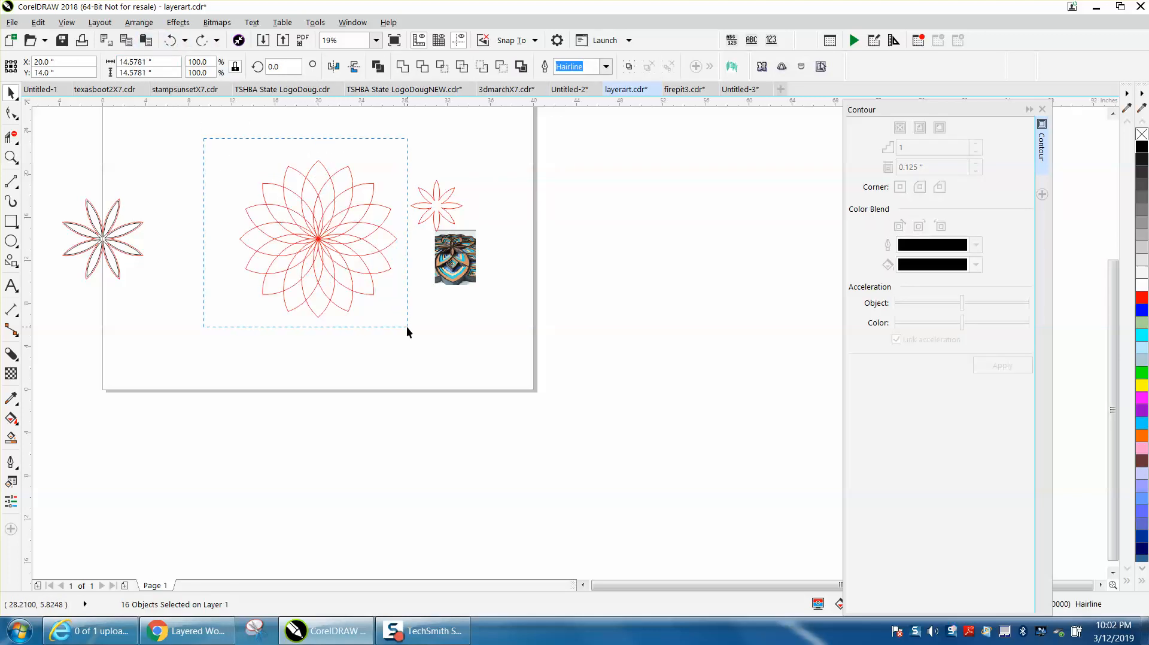
{"action": "left_click", "coordinate": [317, 236]}
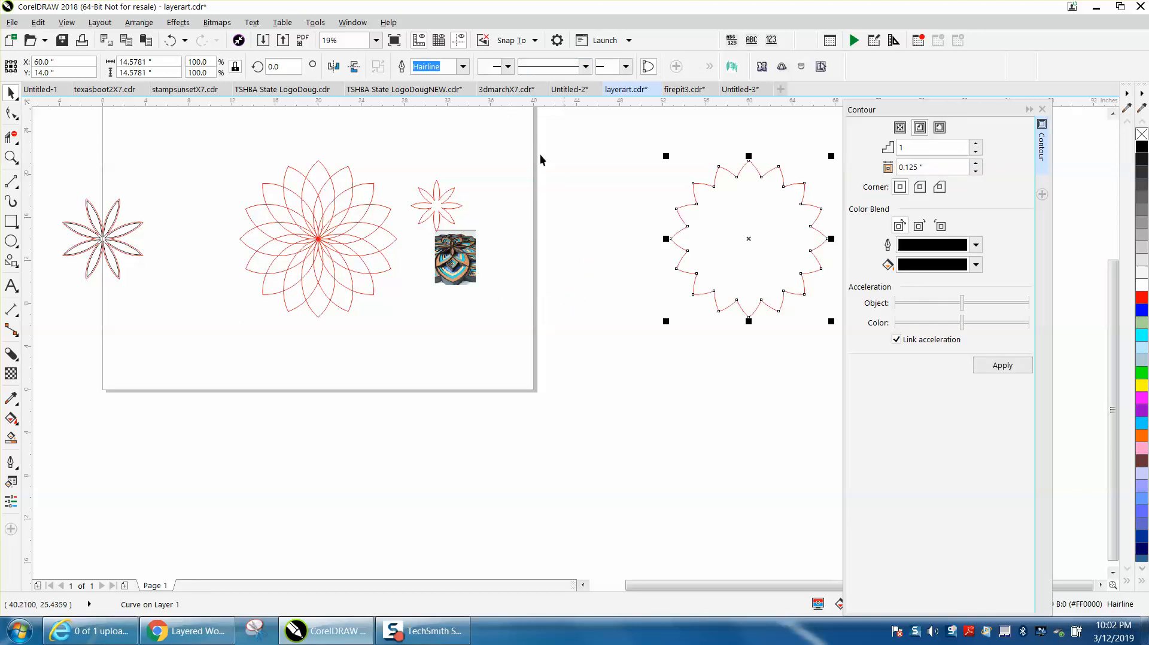
{"action": "mouse_move", "coordinate": [94, 219]}
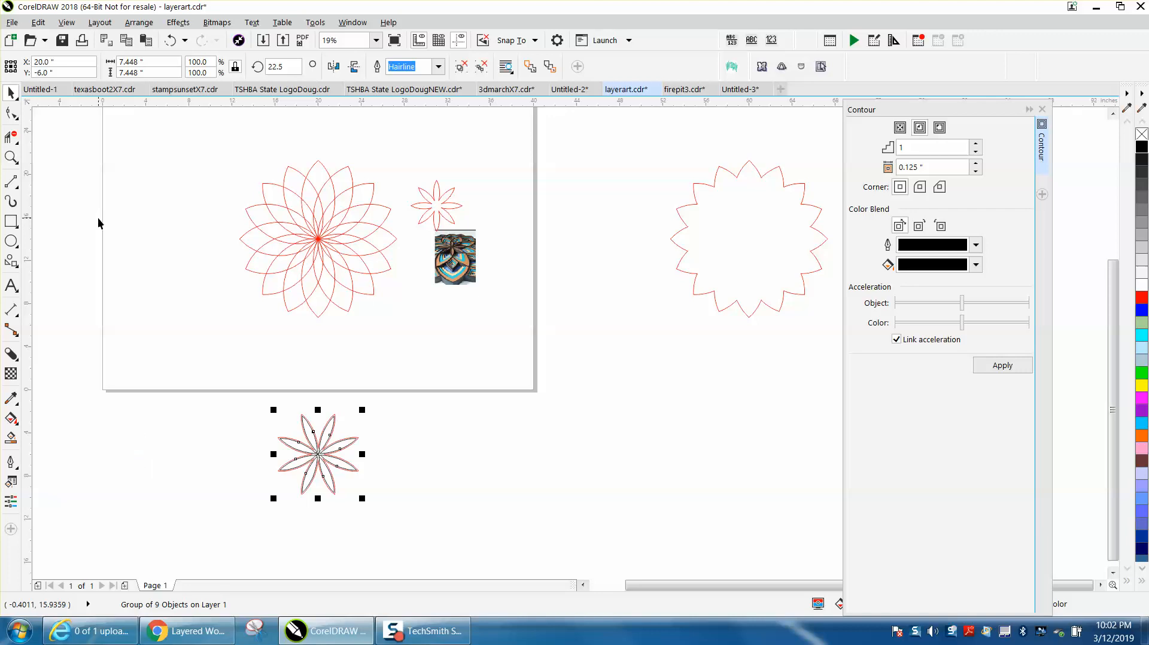
- Zoom in and Smart Fill the top petal tip to extract a pointed petal-tip shape
{"action": "left_click", "coordinate": [12, 157]}
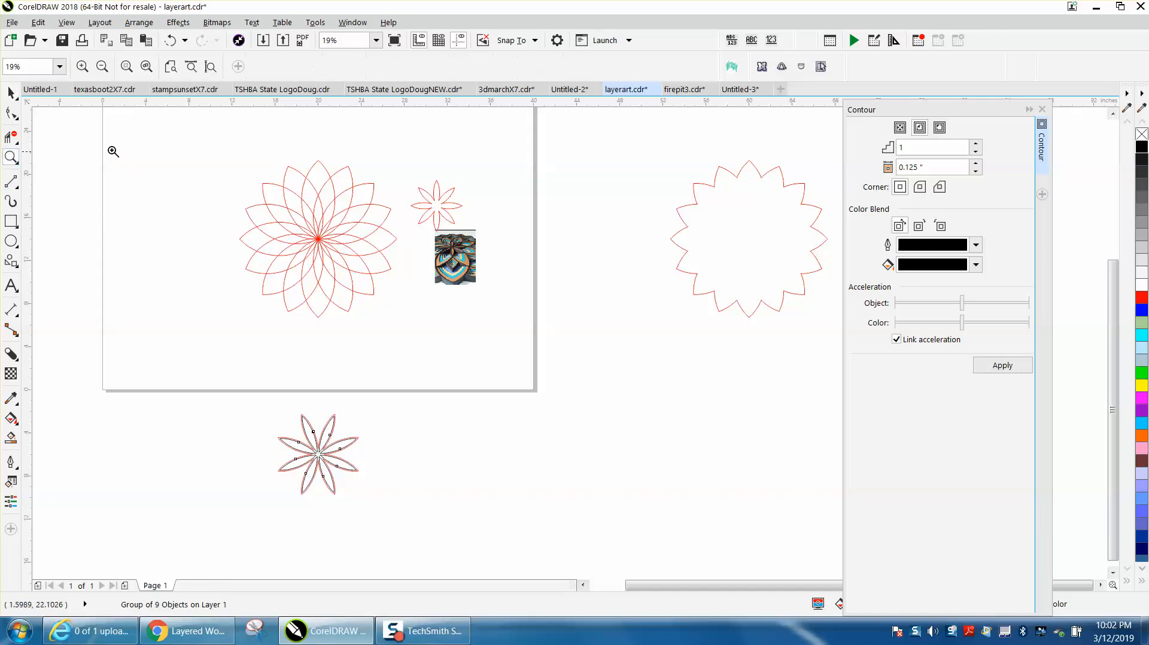
{"action": "left_click", "coordinate": [136, 67]}
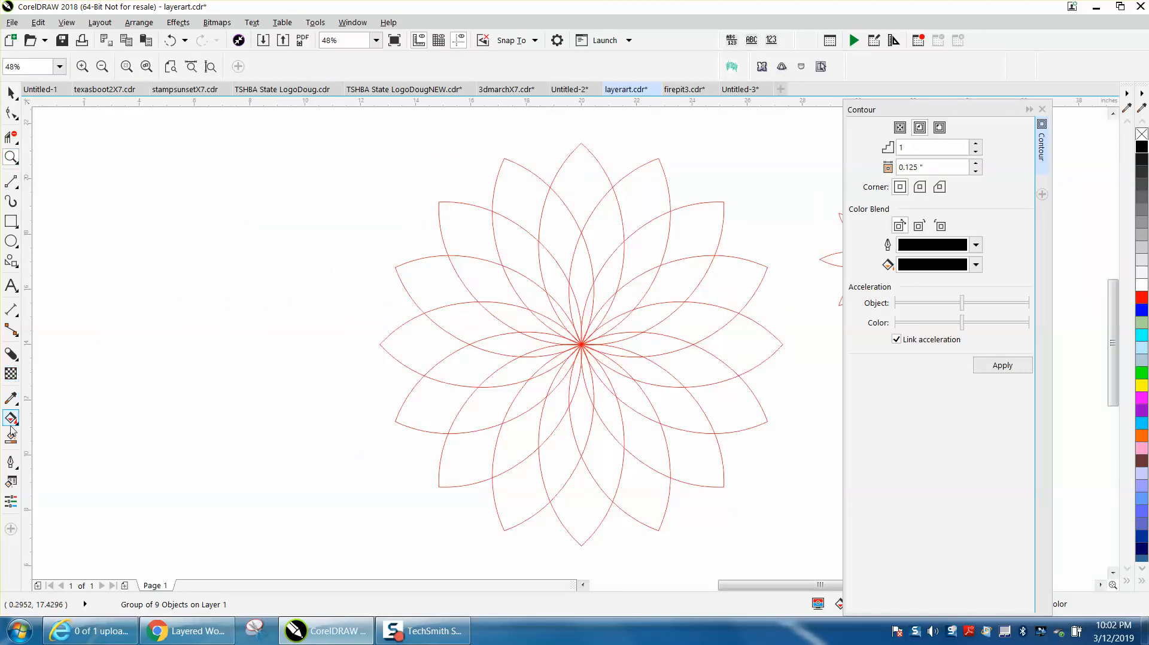
{"action": "left_click", "coordinate": [11, 418]}
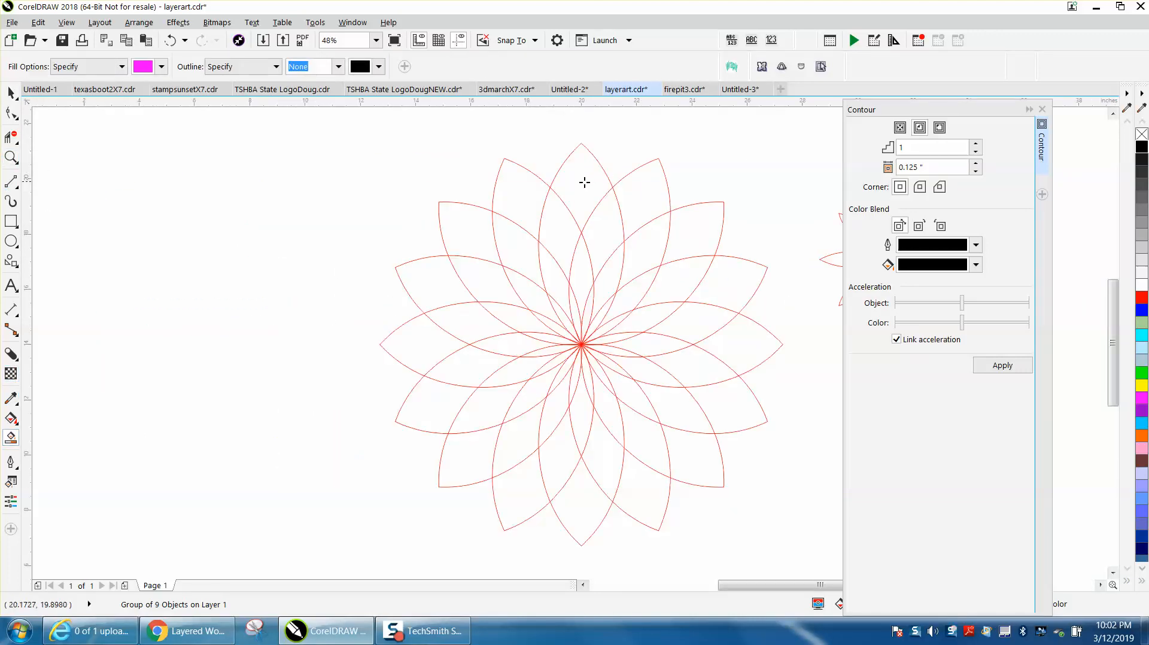
{"action": "left_click", "coordinate": [581, 187]}
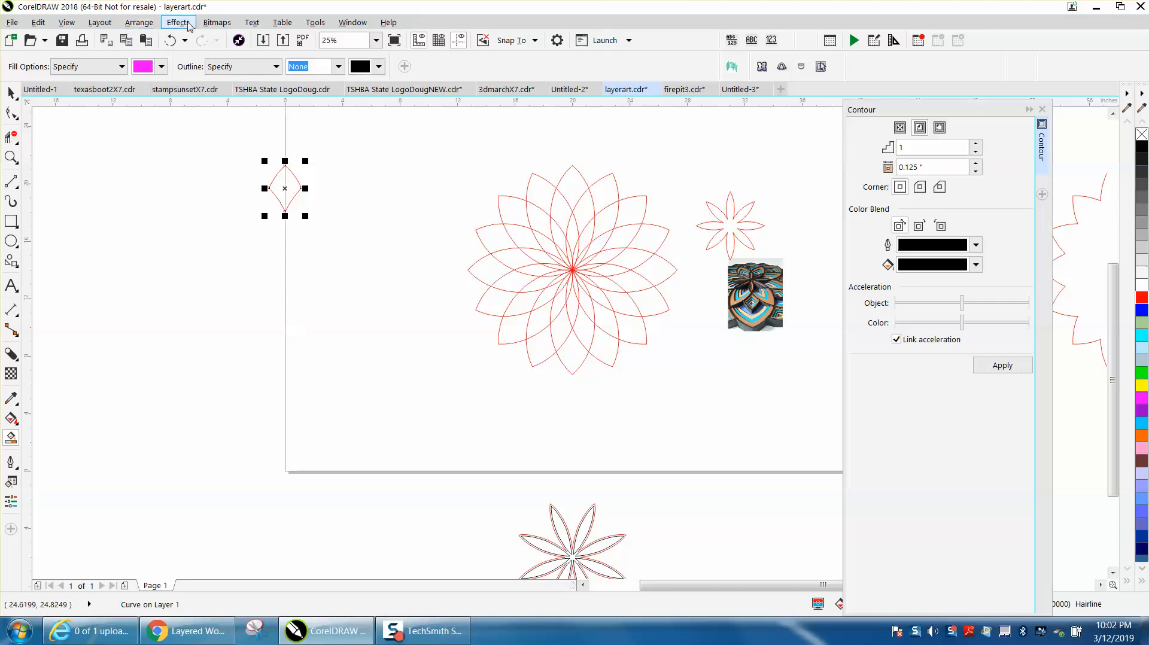
- Give the petal-tip shape an inside contour of 1 step at 0.125" and fit it in the top petal
{"action": "left_click", "coordinate": [919, 128]}
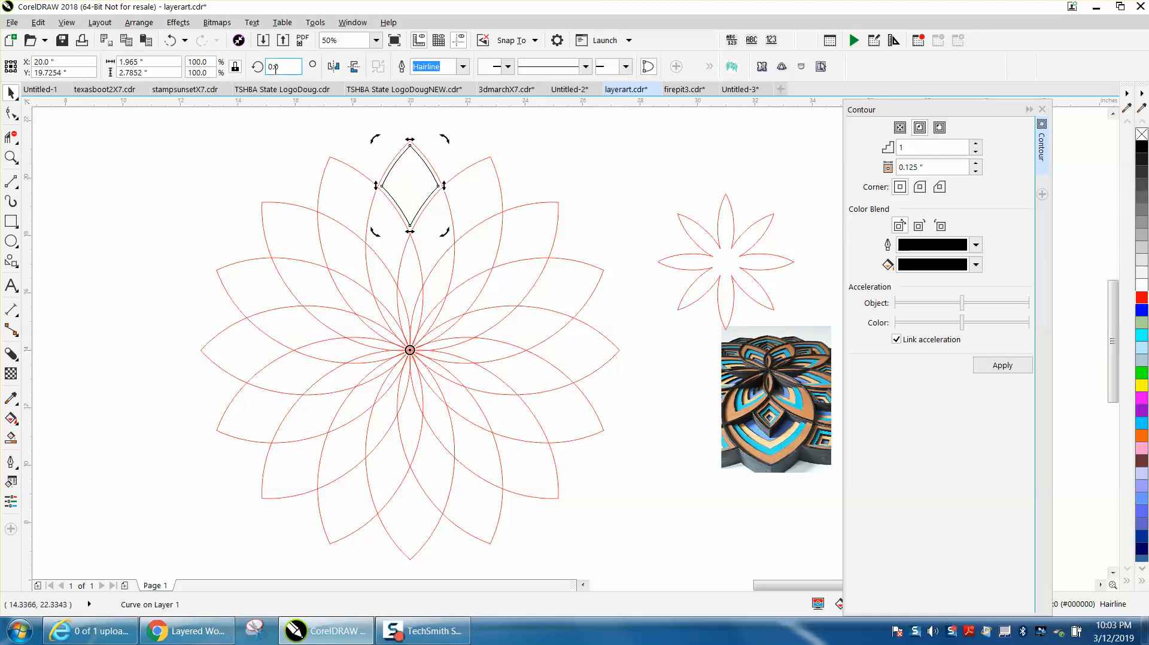
- Duplicate-rotate the contoured petal-tip piece by 22.5° to fill every outer petal, then view the whole page
{"action": "type", "text": "22.5"}
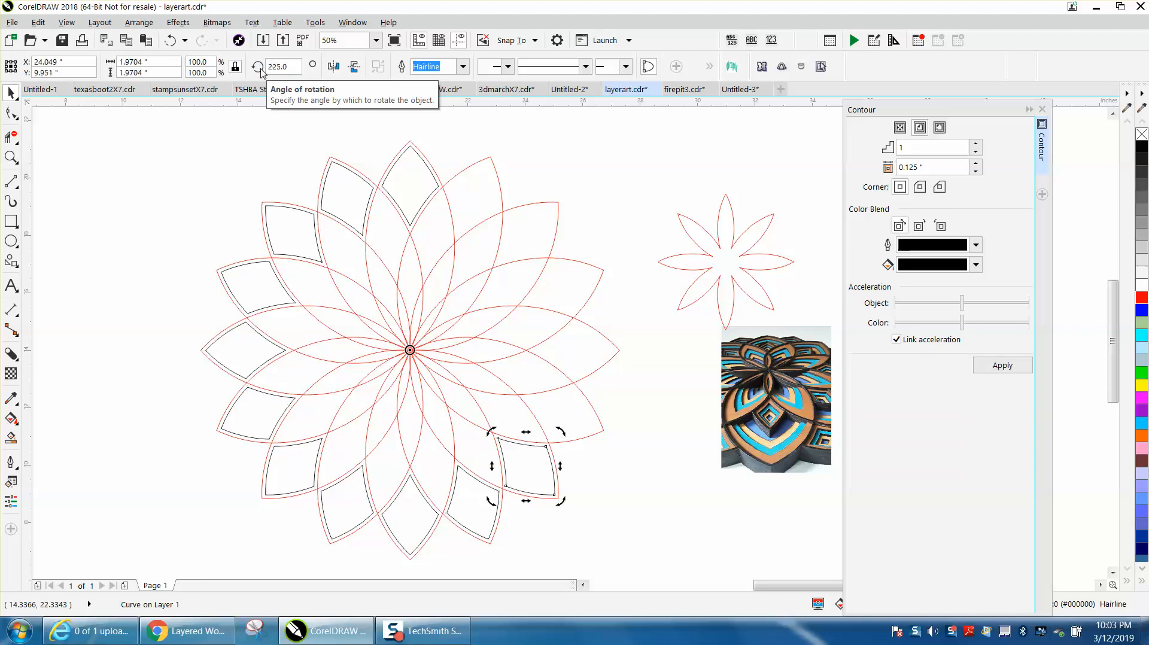
{"action": "left_click", "coordinate": [283, 65]}
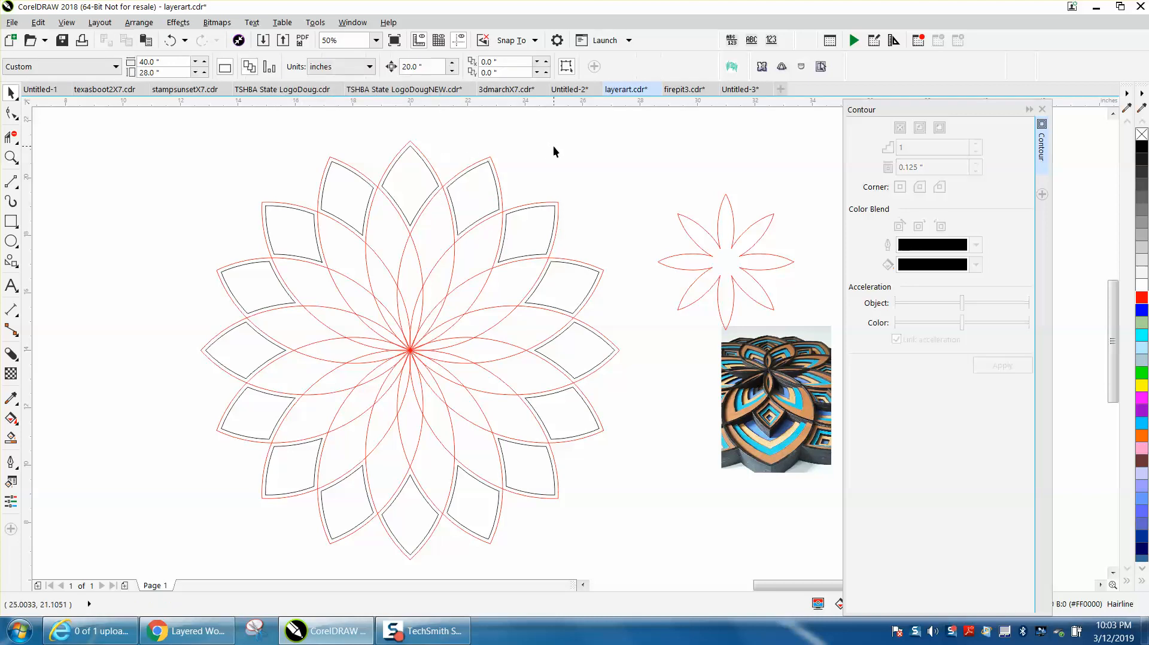
{"action": "mouse_move", "coordinate": [440, 237]}
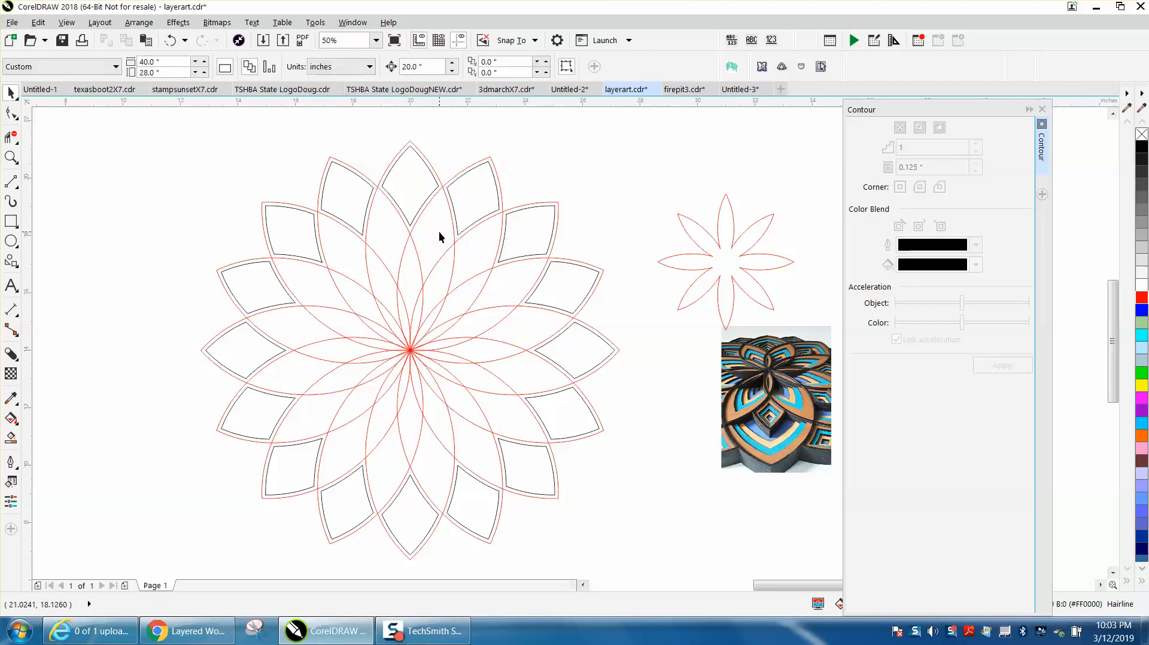
{"action": "left_click", "coordinate": [365, 40]}
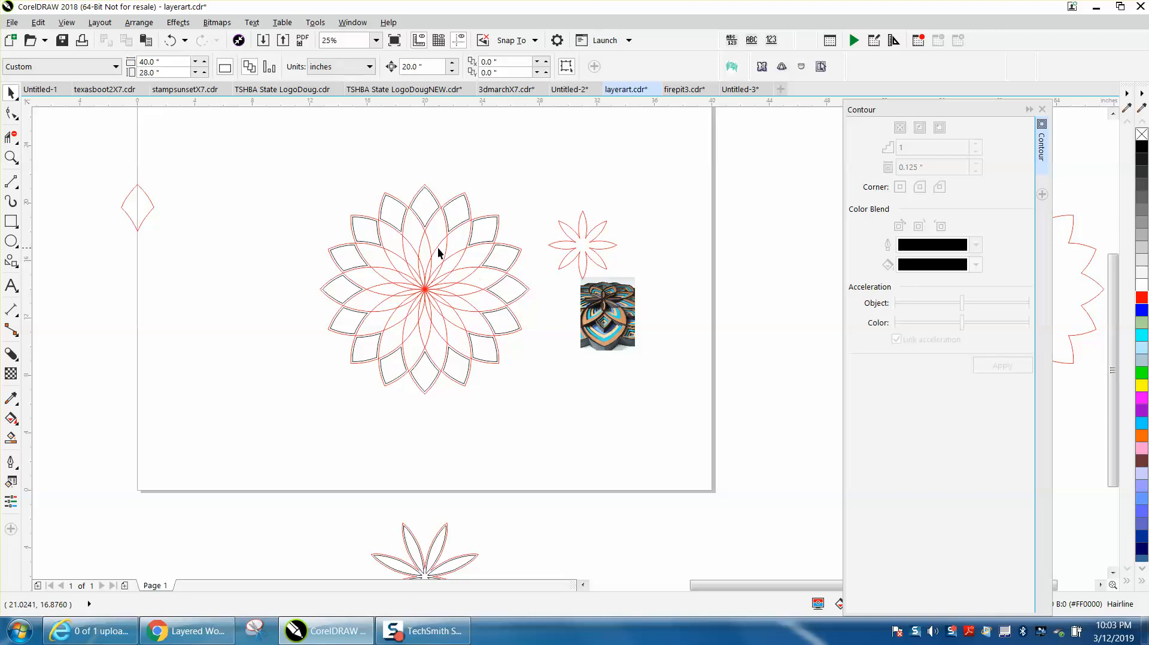
- Group the sixteen black contoured petal borders via Arrange > Group and move them off the page
{"action": "left_click", "coordinate": [439, 253]}
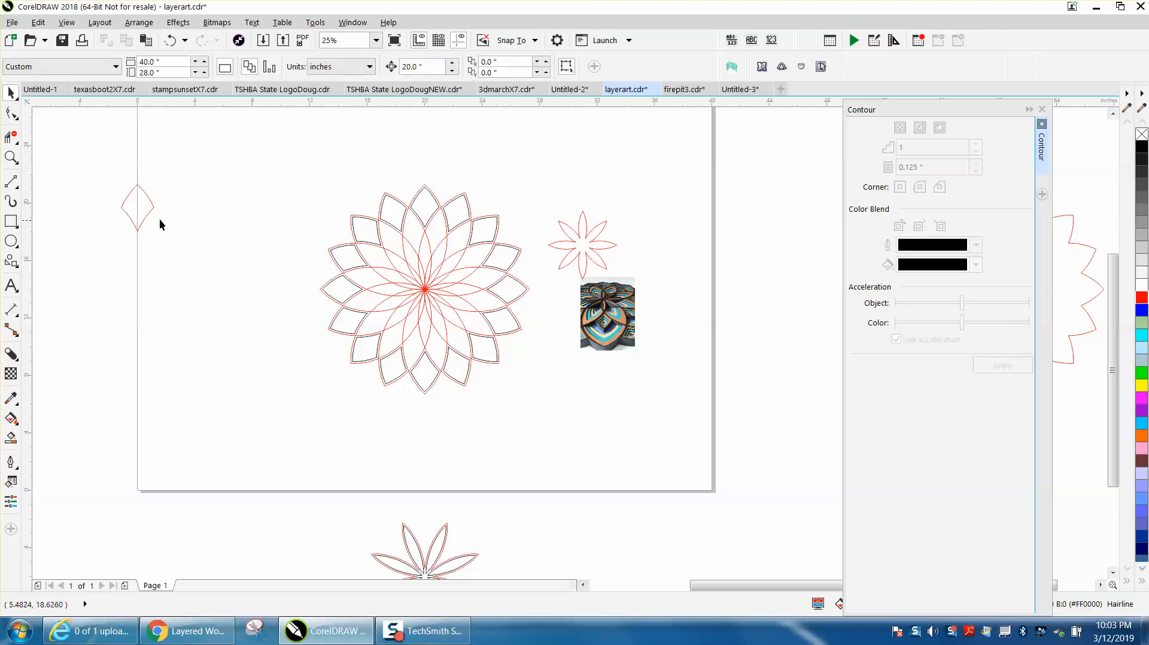
{"action": "left_click", "coordinate": [136, 207]}
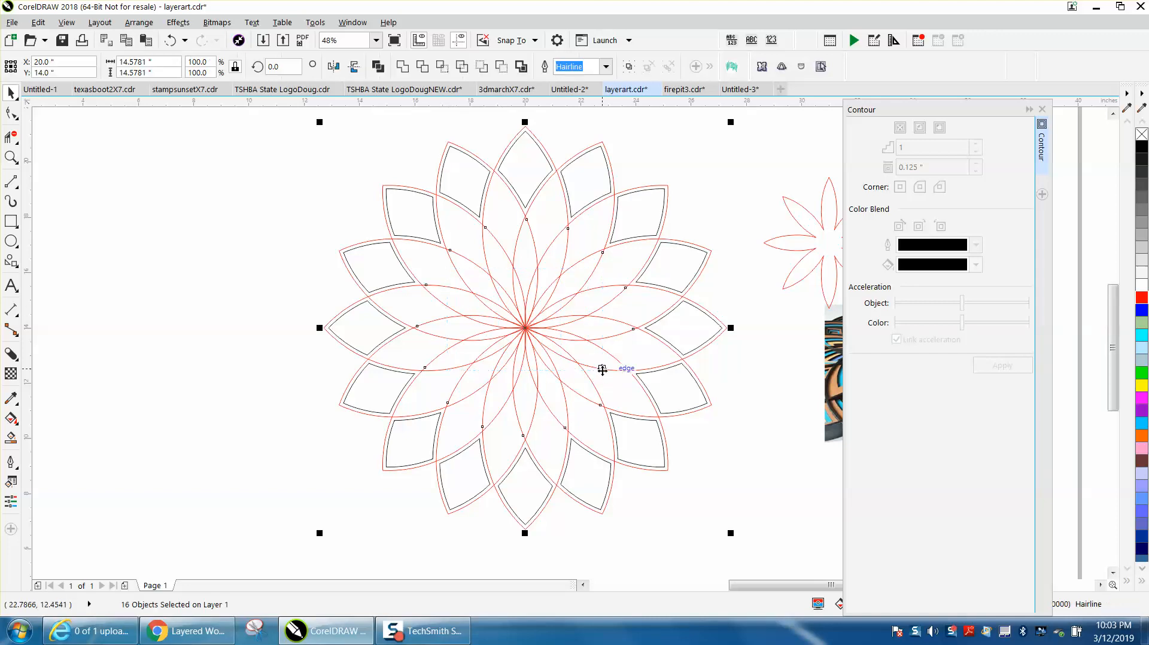
{"action": "left_click", "coordinate": [375, 41]}
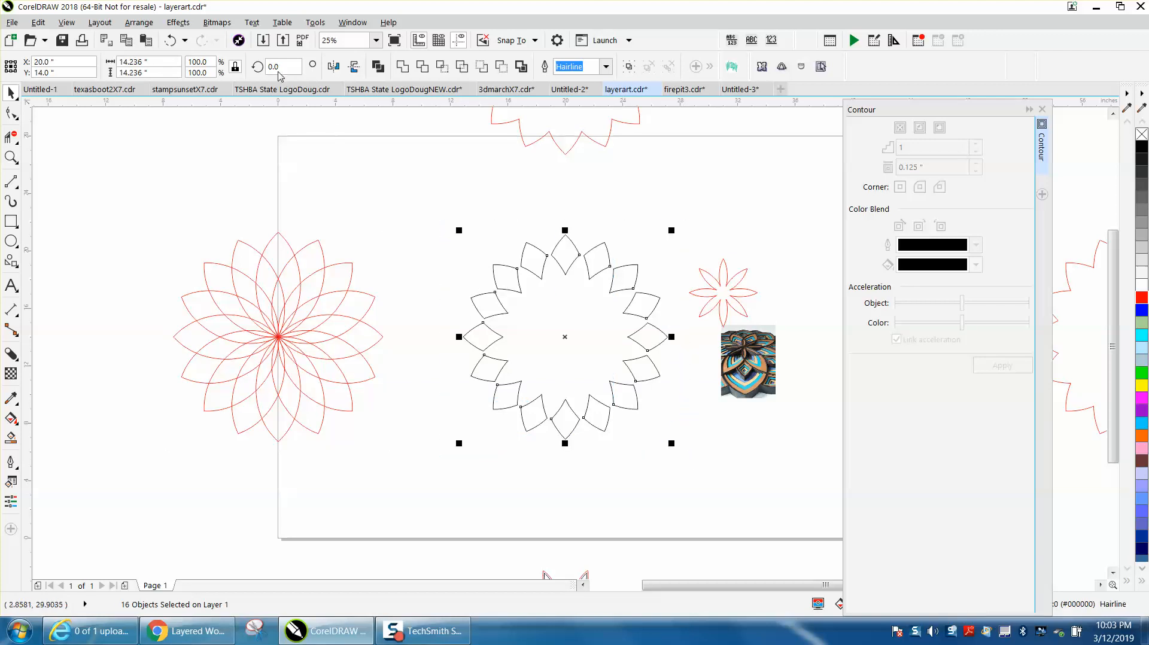
{"action": "left_click", "coordinate": [139, 22]}
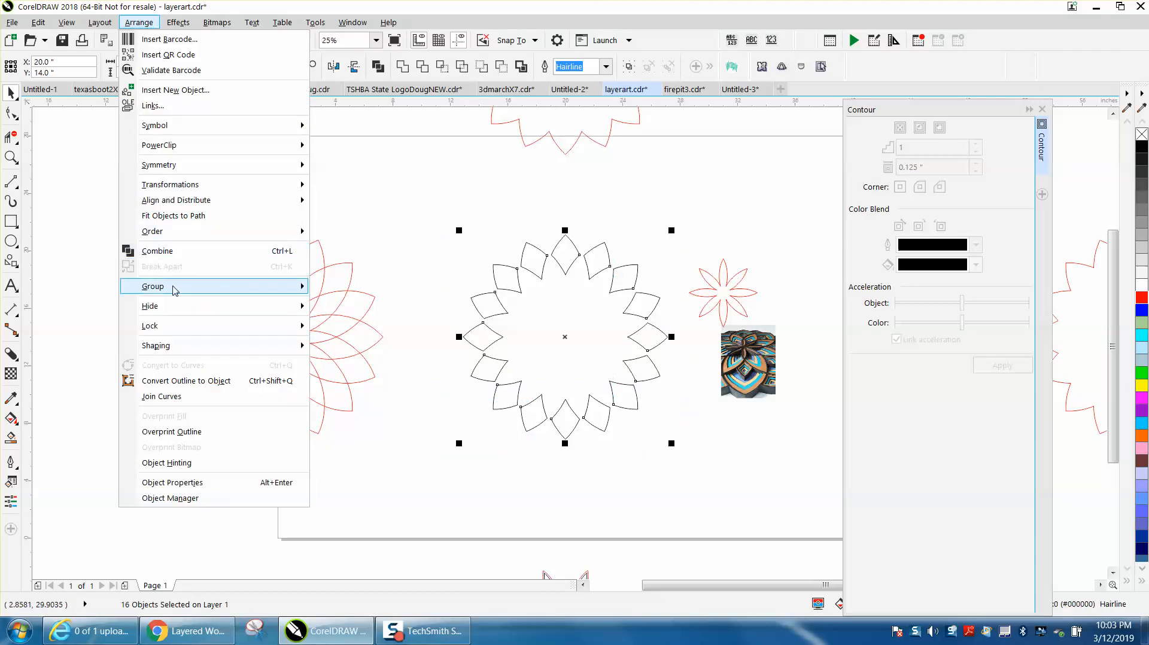
{"action": "left_click", "coordinate": [152, 286]}
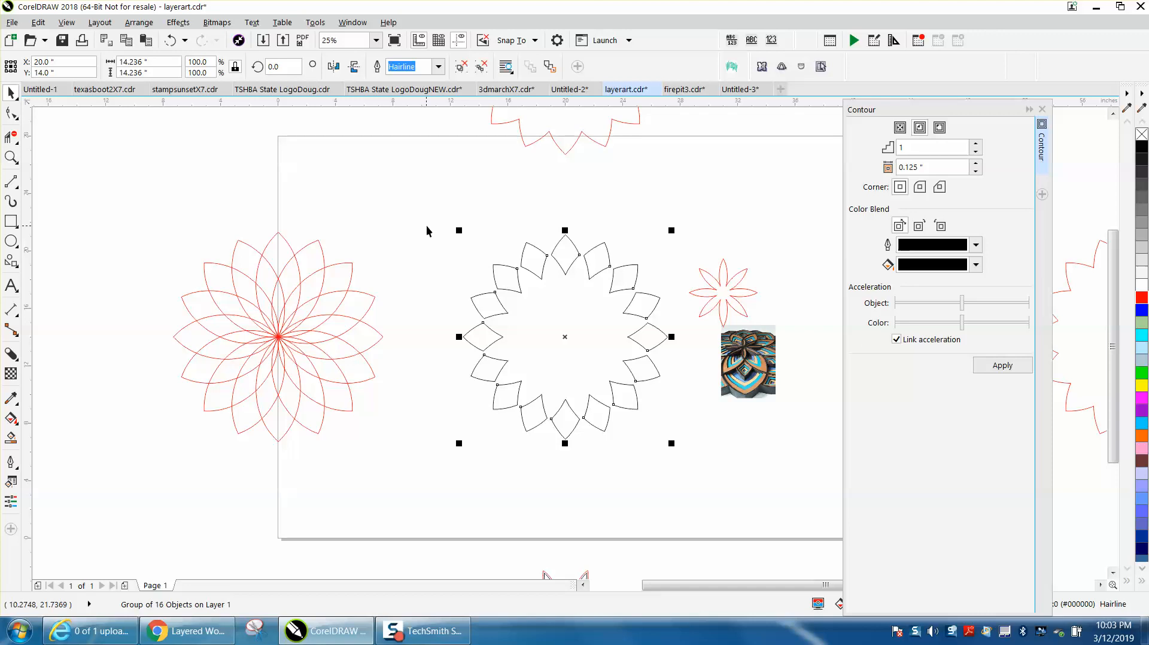
{"action": "mouse_move", "coordinate": [520, 286]}
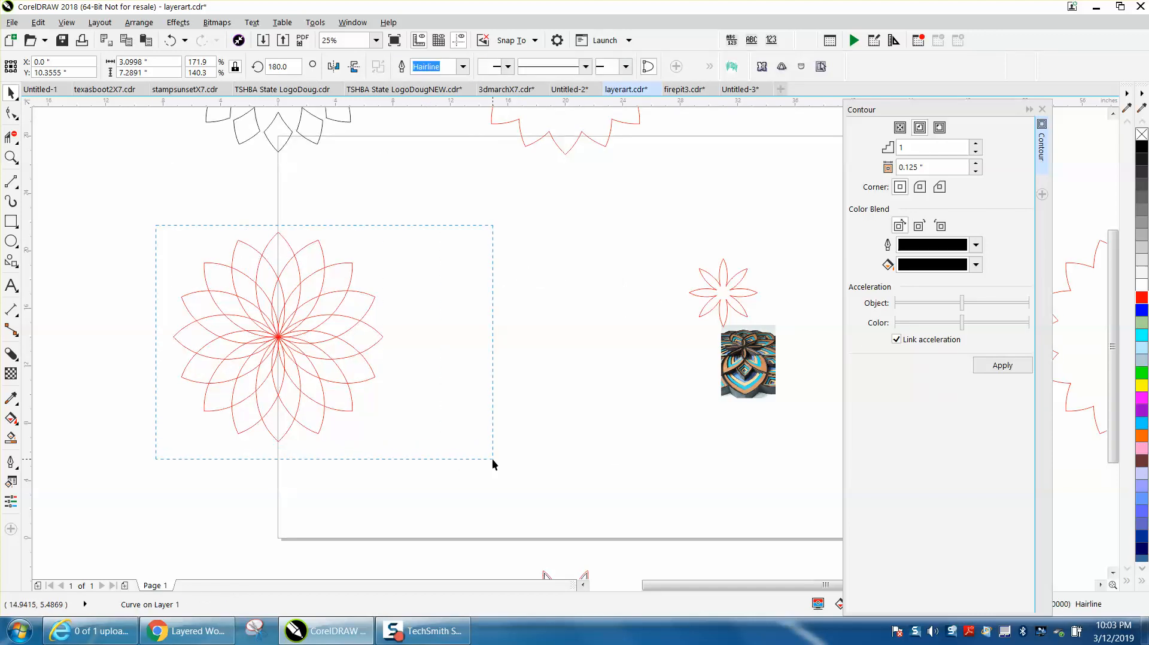
{"action": "left_click", "coordinate": [279, 337]}
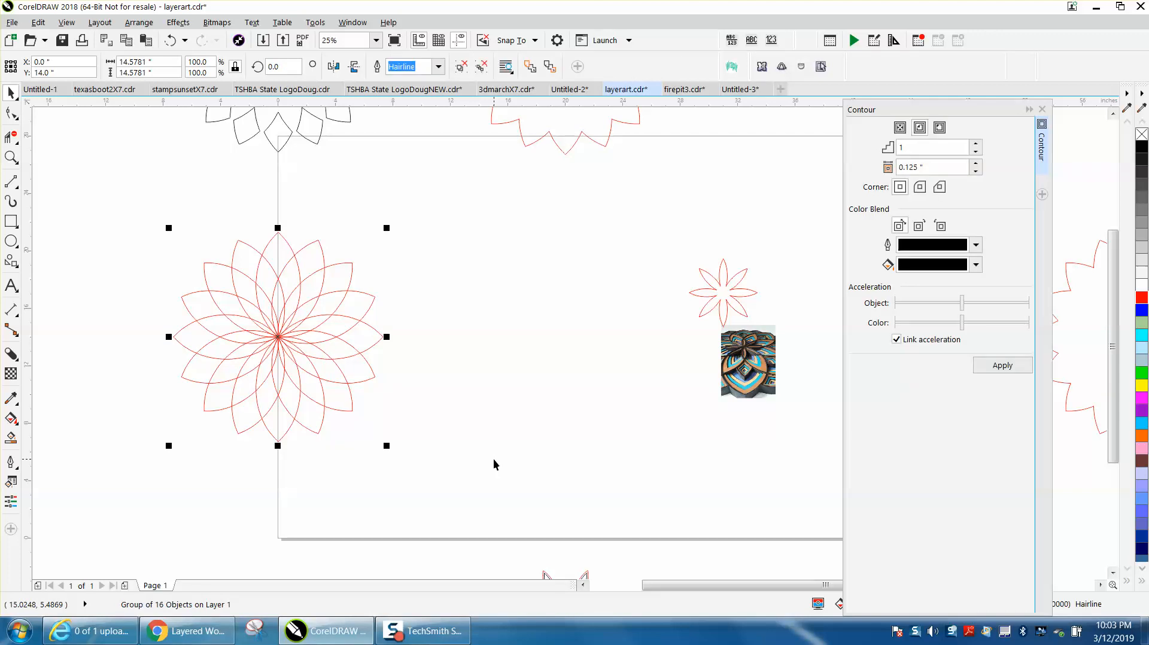
- Smart Fill one inner petal region of the red flower and apply the inset contour to it
{"action": "left_click_drag", "start_coordinate": [276, 337], "coordinate": [564, 336]}
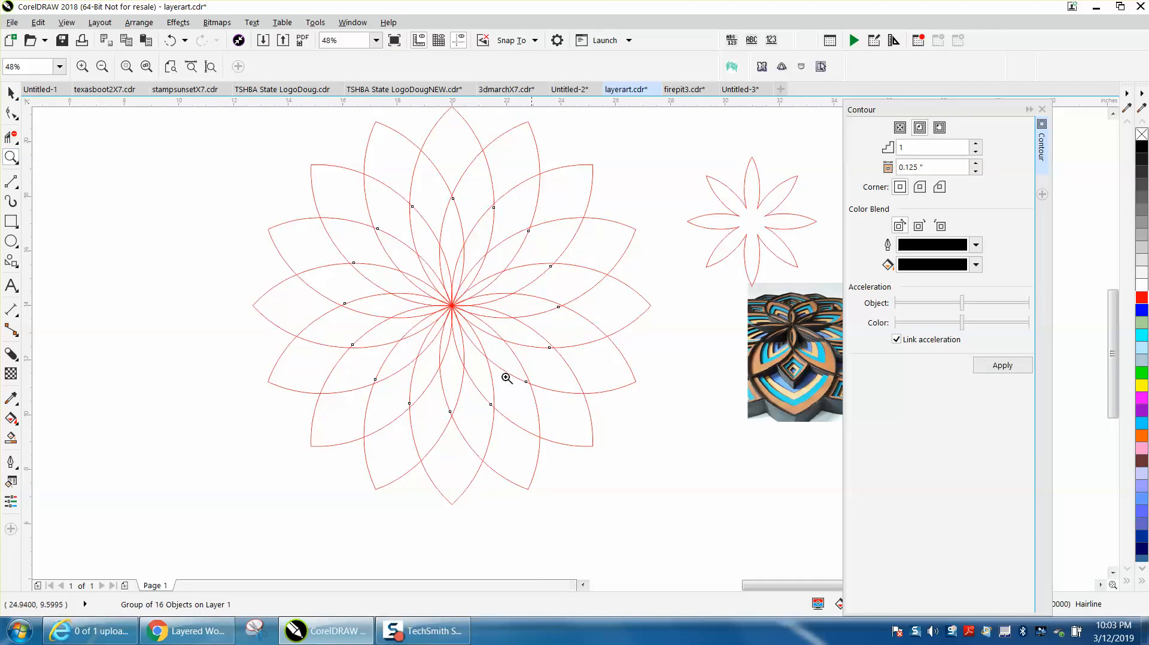
{"action": "left_click", "coordinate": [385, 217]}
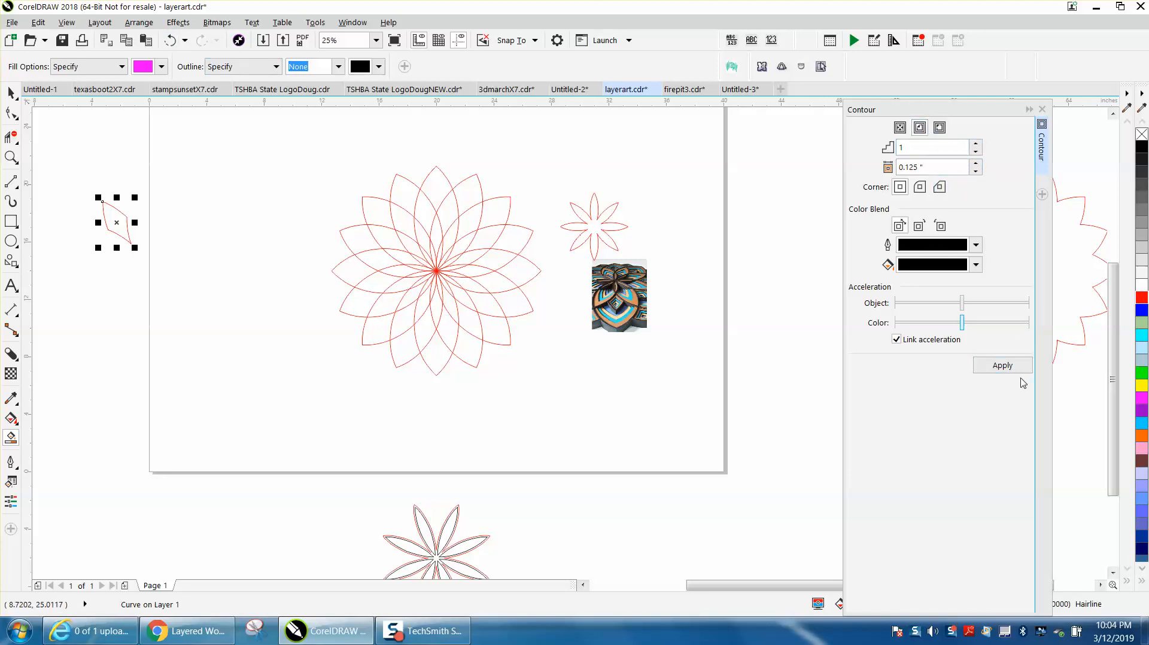
{"action": "left_click", "coordinate": [139, 22]}
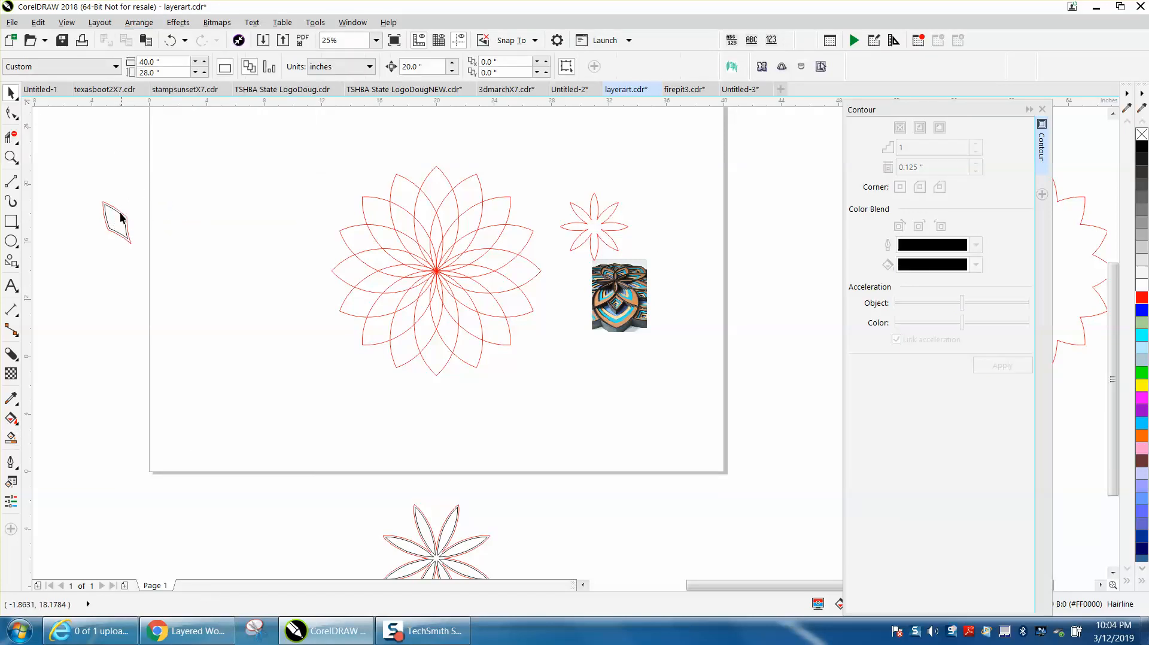
- Place the contoured petal on the flower and rotate-duplicate it around the centre into all sixteen petals
{"action": "left_click", "coordinate": [403, 220]}
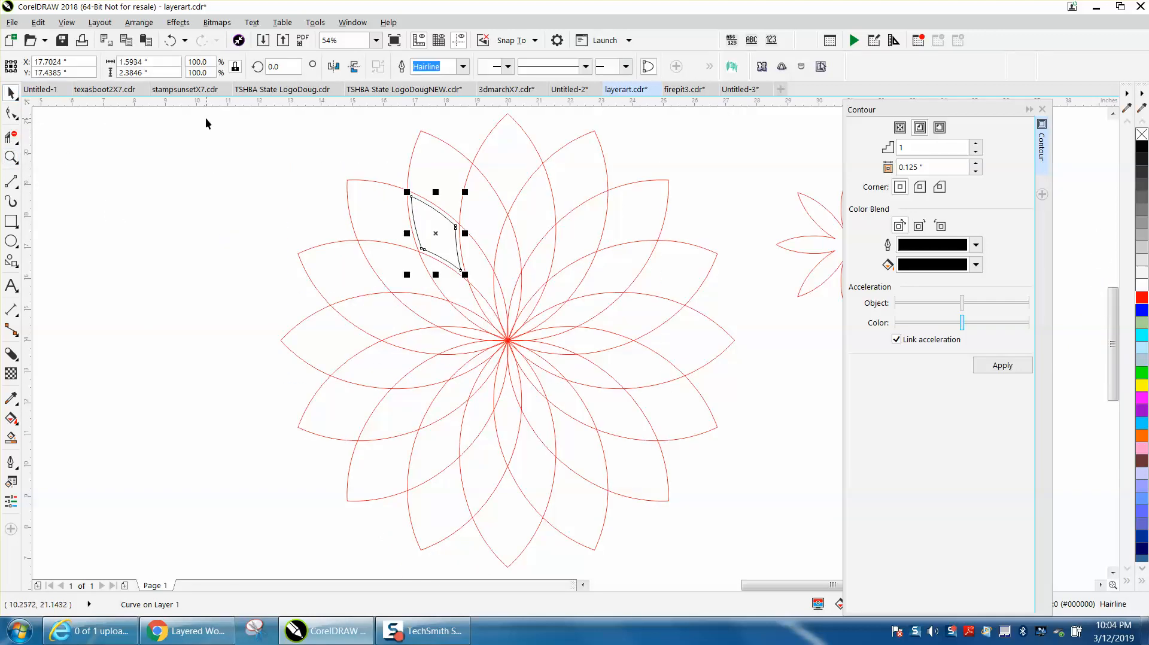
{"action": "mouse_move", "coordinate": [449, 234]}
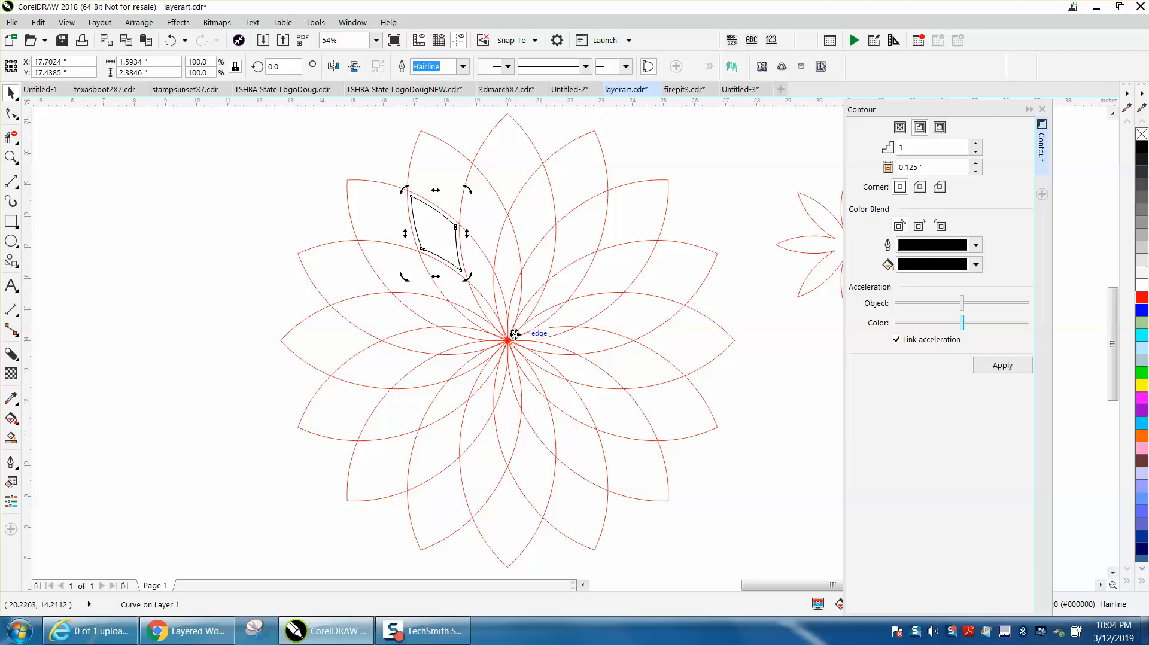
{"action": "left_click", "coordinate": [280, 67]}
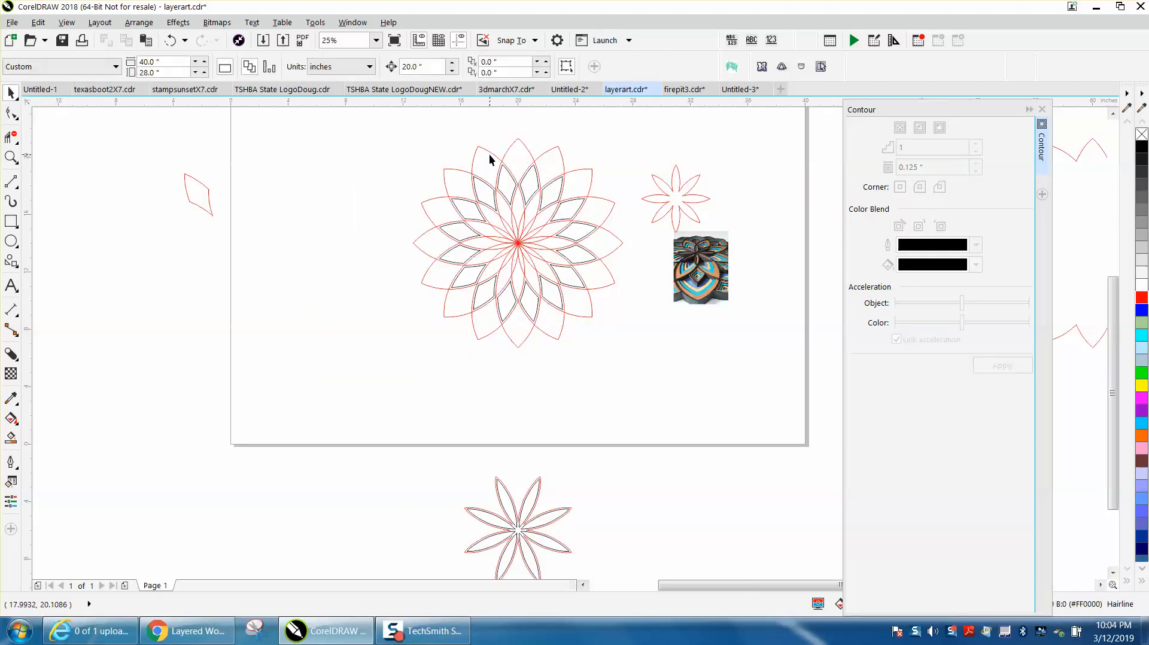
- Drag a copy of the red star-shaped outer outline over the black contoured petal ring
{"action": "left_click", "coordinate": [518, 242]}
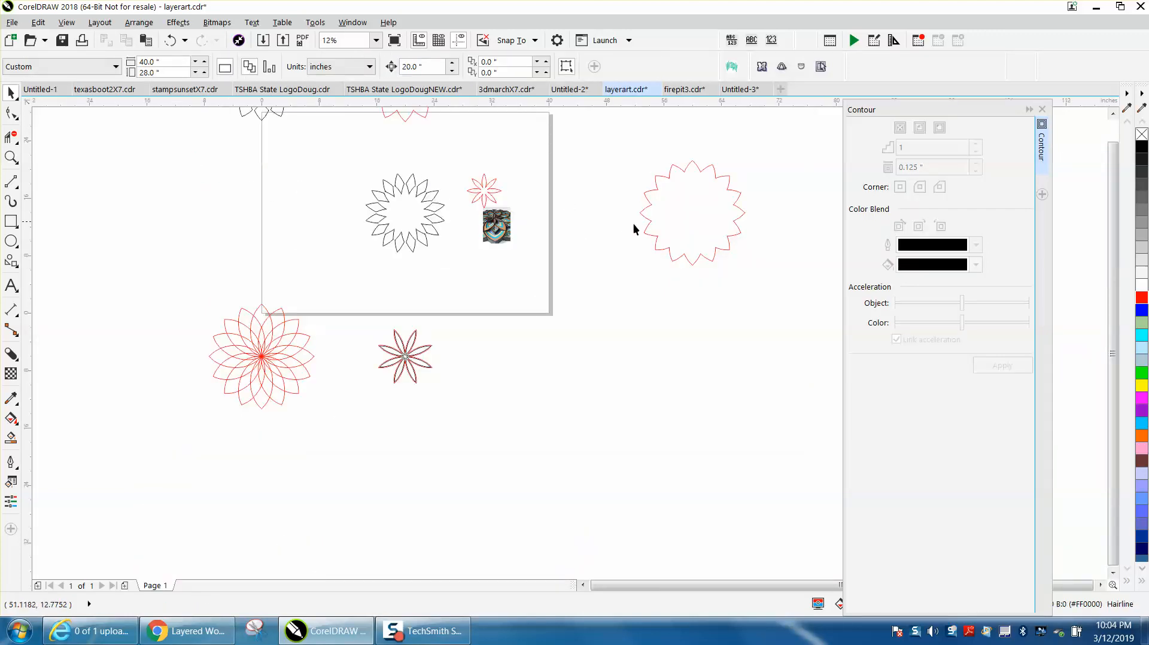
{"action": "left_click", "coordinate": [690, 213]}
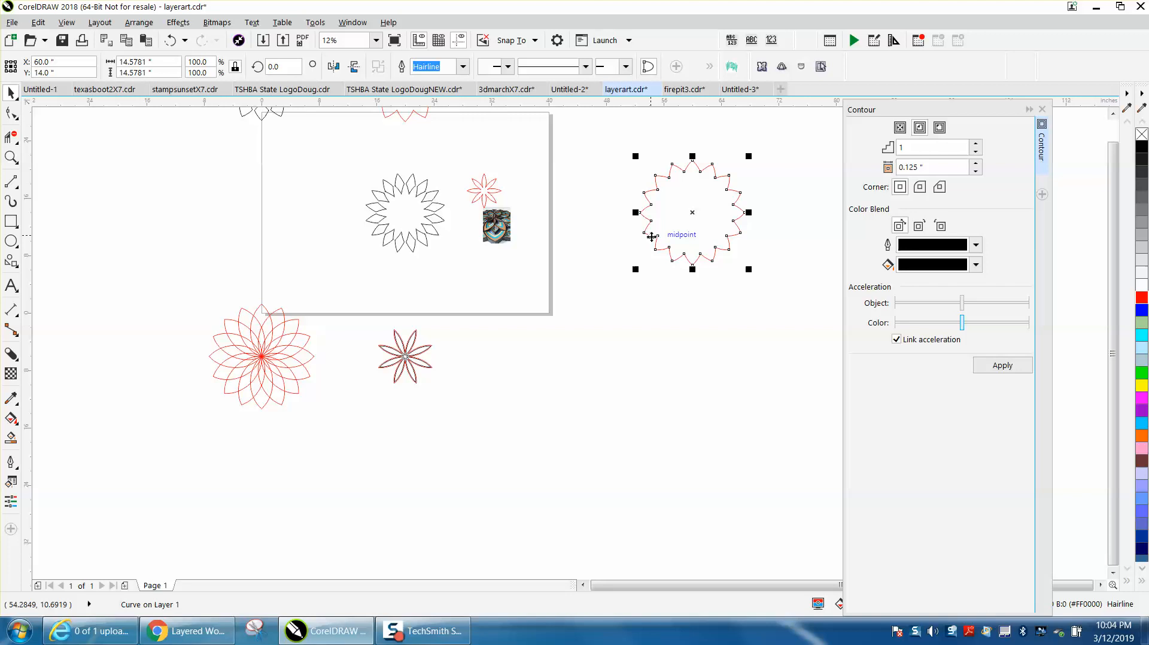
{"action": "left_click_drag", "start_coordinate": [691, 213], "coordinate": [547, 213]}
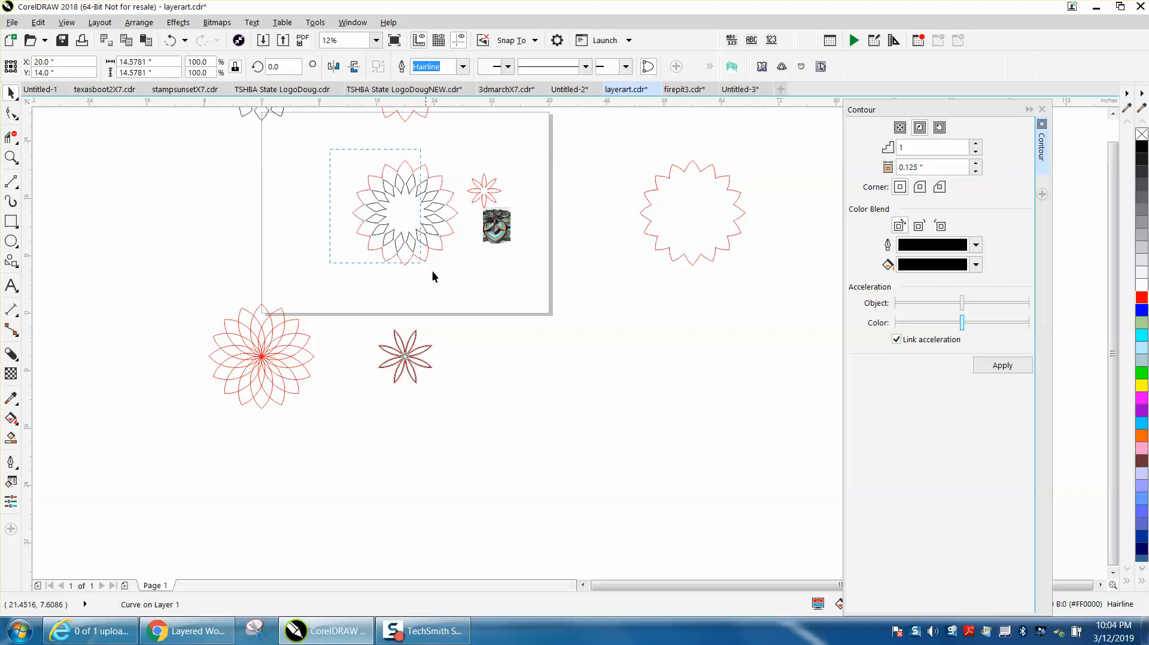
{"action": "left_click", "coordinate": [400, 213]}
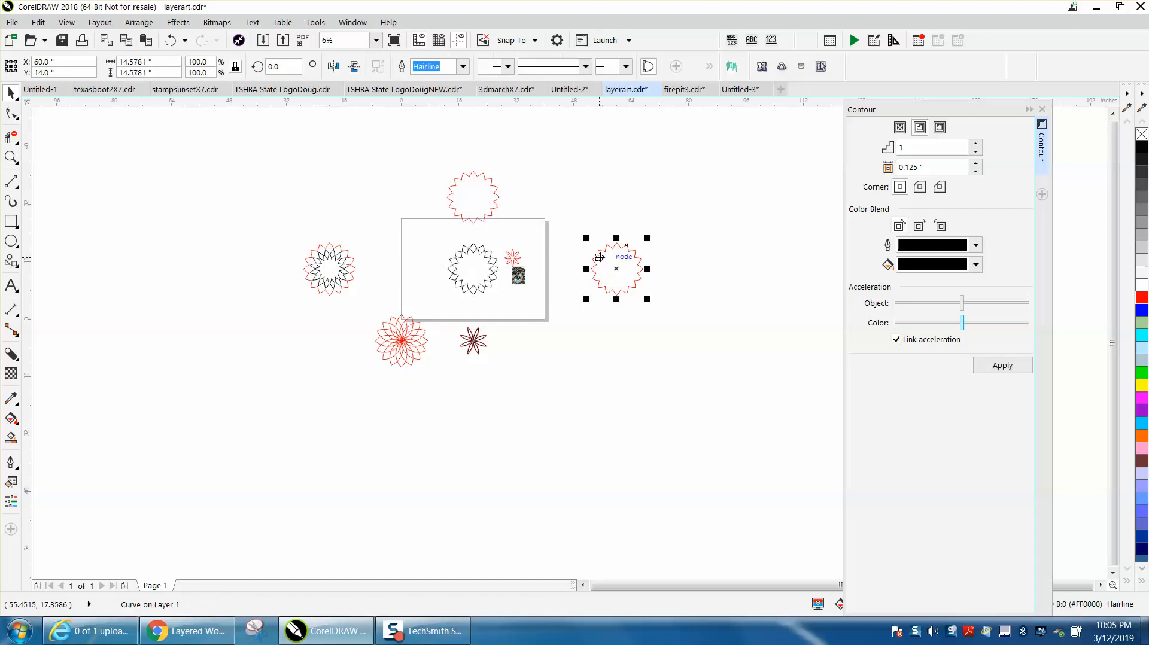
- Centre the contoured eight-petal flower inside the bordered ring and return to object selection
{"action": "left_click_drag", "start_coordinate": [615, 268], "coordinate": [544, 269]}
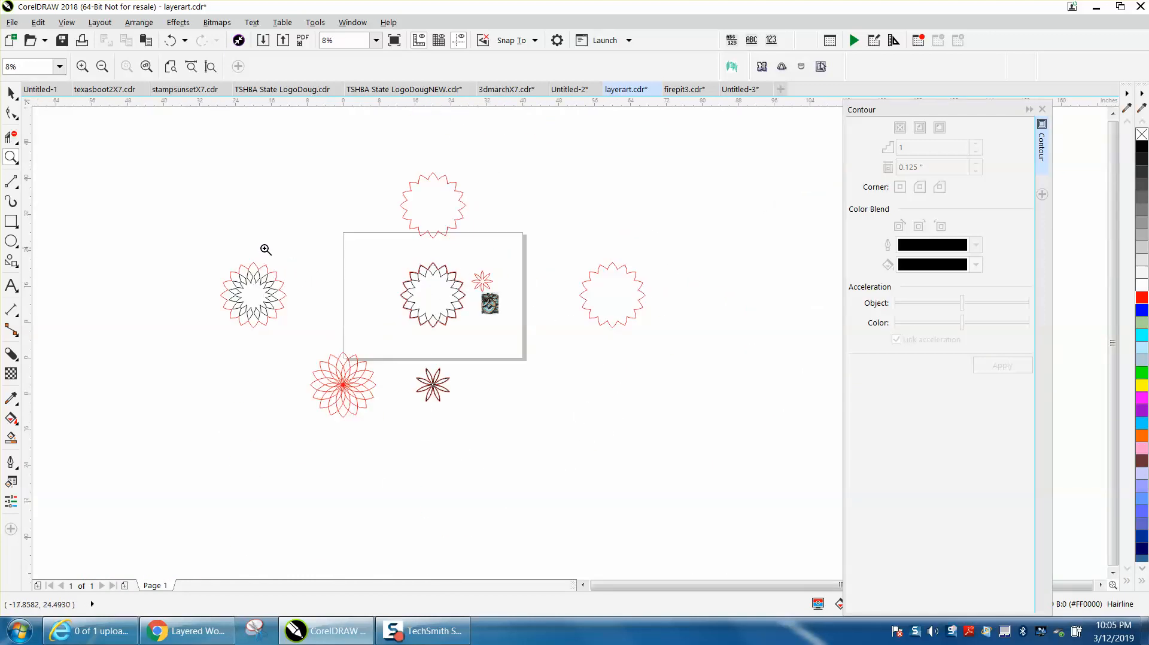
{"action": "mouse_move", "coordinate": [272, 255]}
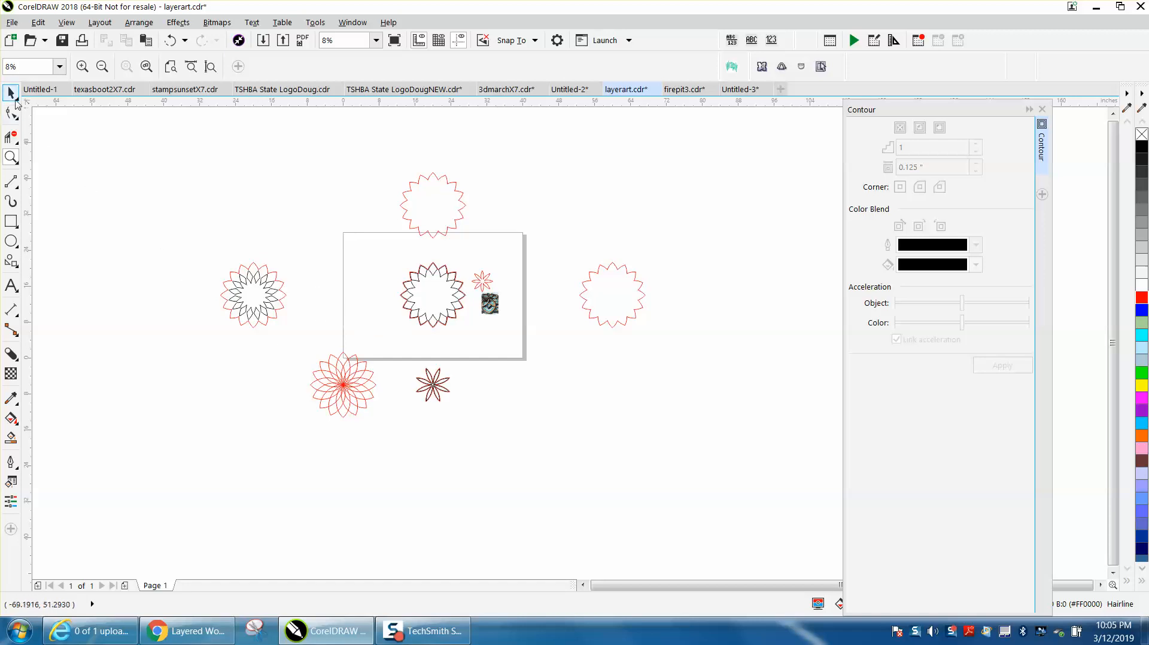
{"action": "left_click", "coordinate": [434, 385]}
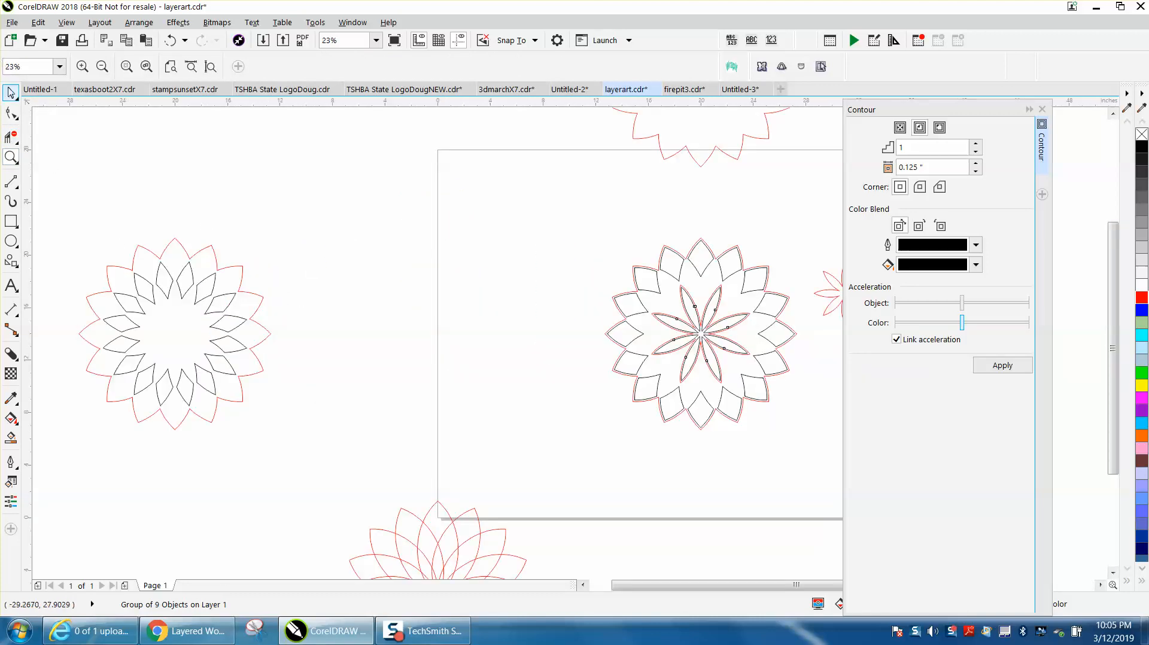
- Select the combined 17-object flower group, zoom in on the layered petals, then back out to the full page
{"action": "left_click", "coordinate": [175, 334]}
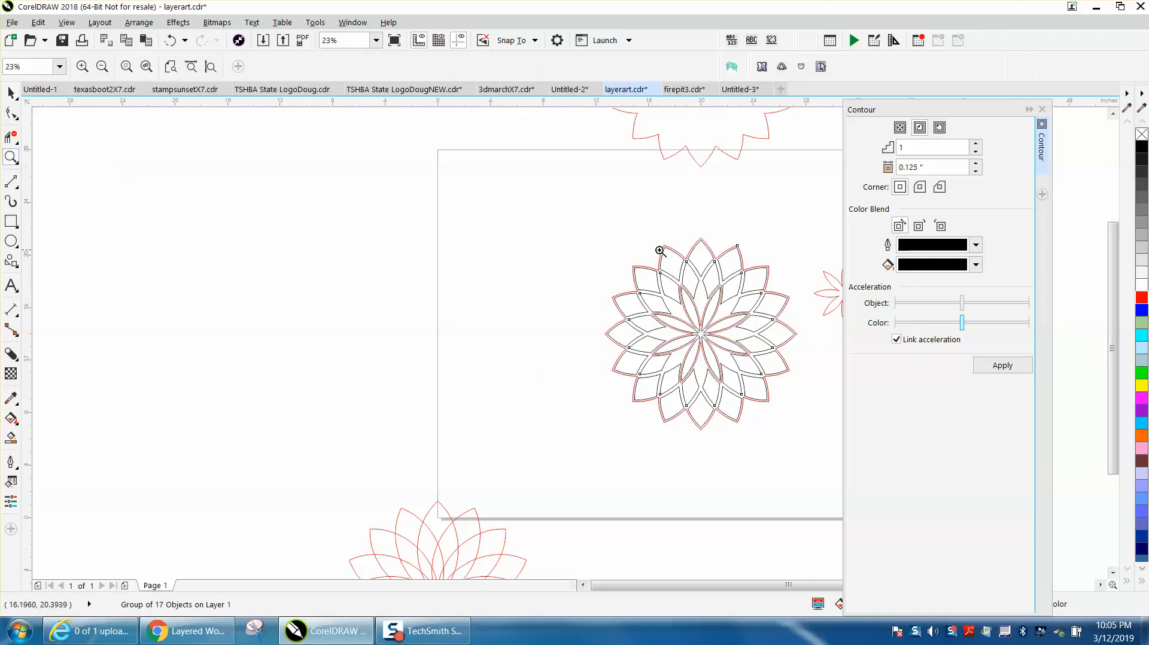
{"action": "left_click", "coordinate": [658, 250]}
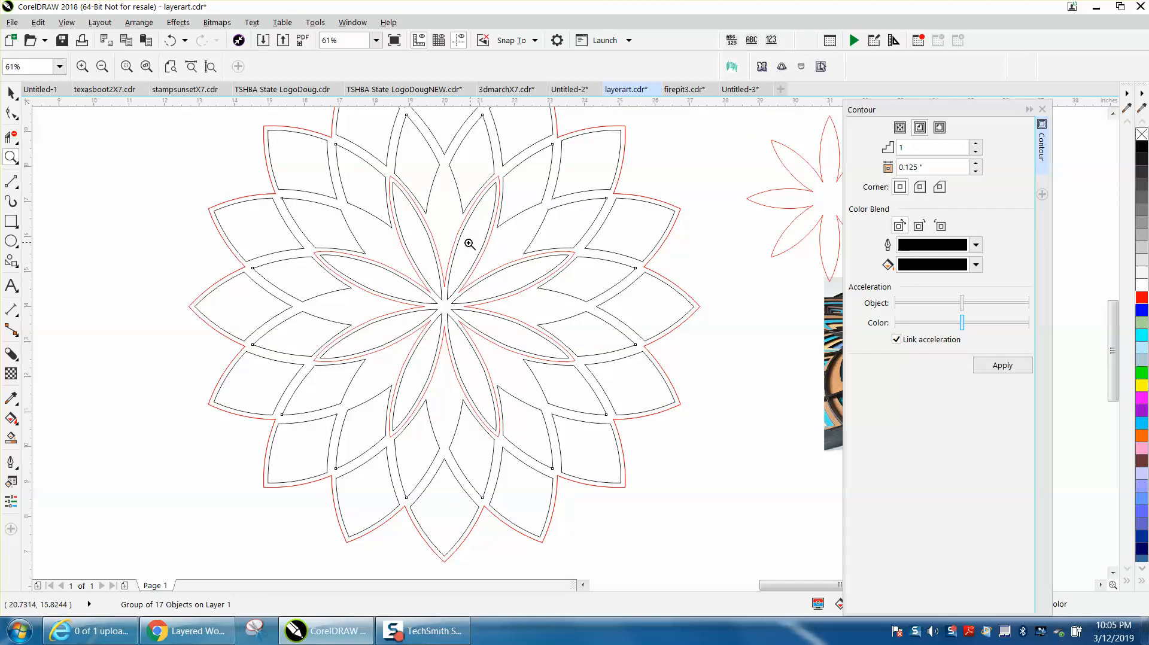
{"action": "mouse_move", "coordinate": [433, 226]}
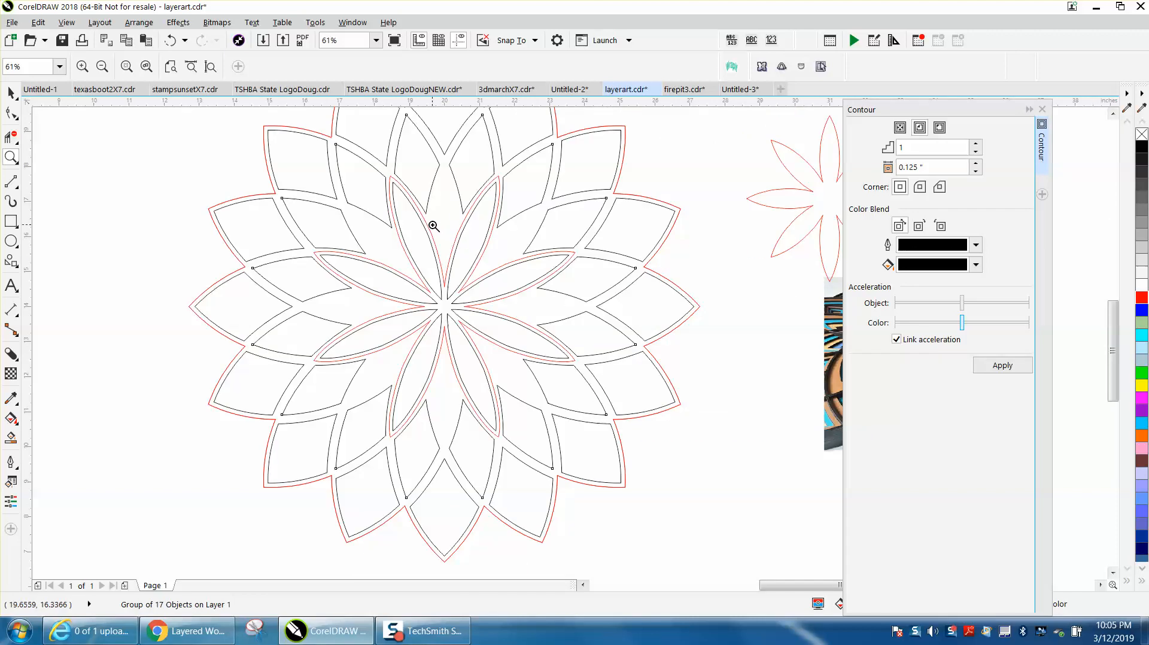
{"action": "mouse_move", "coordinate": [381, 233]}
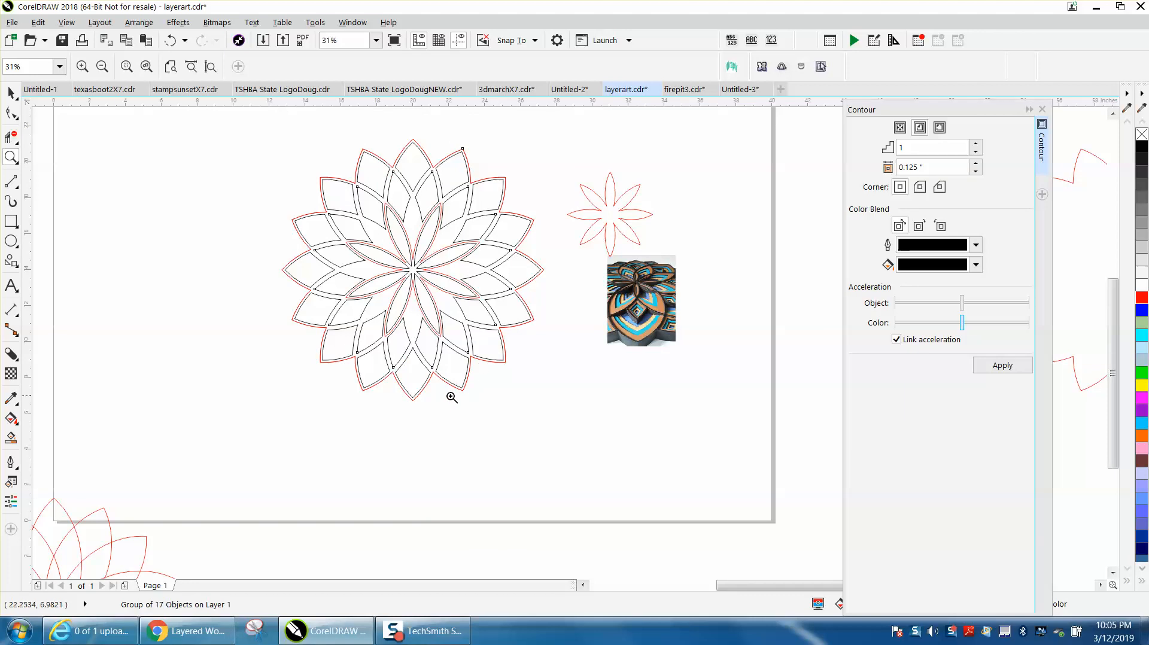
{"action": "mouse_move", "coordinate": [564, 262]}
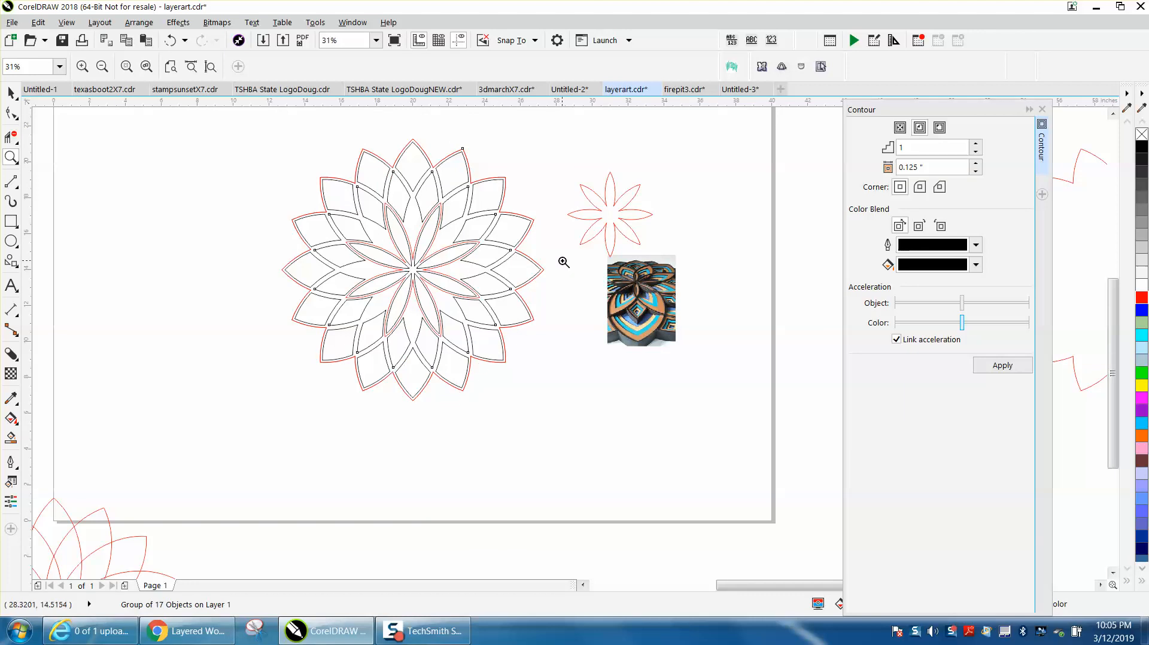
{"action": "mouse_move", "coordinate": [289, 156]}
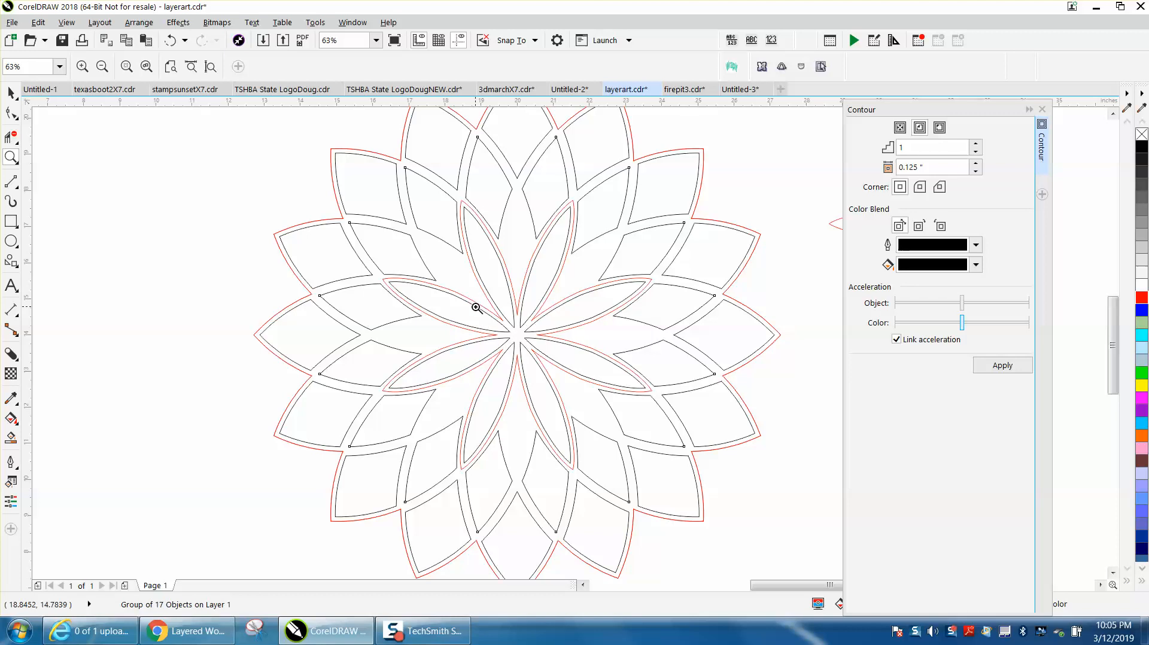
{"action": "mouse_move", "coordinate": [525, 207]}
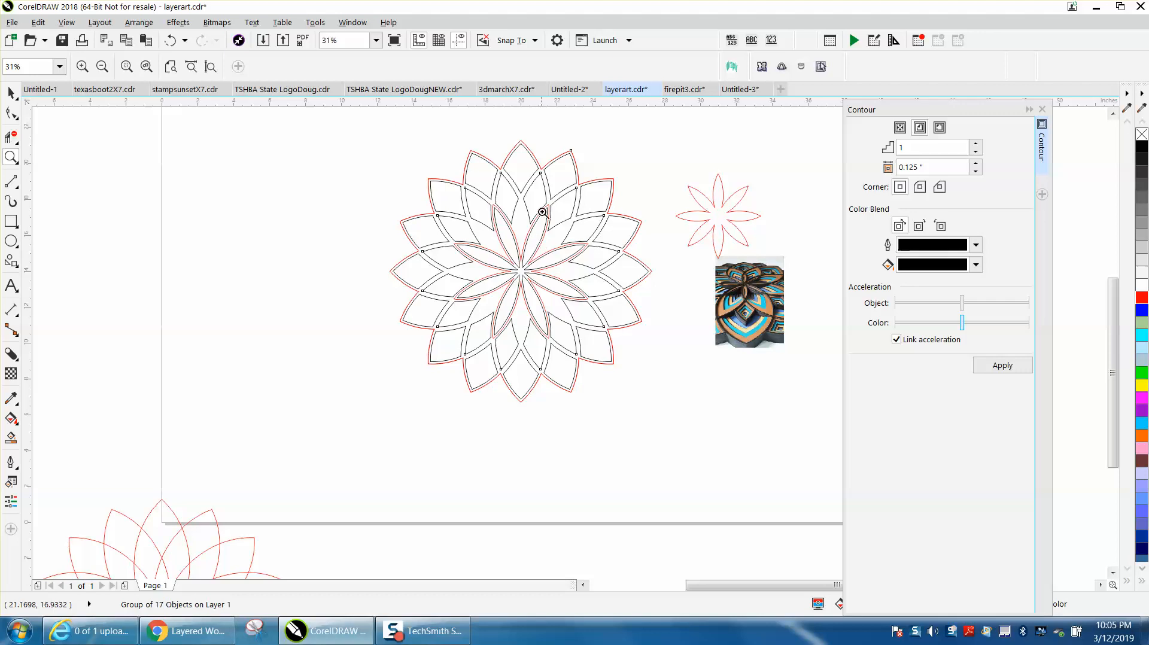
{"action": "left_click", "coordinate": [101, 67]}
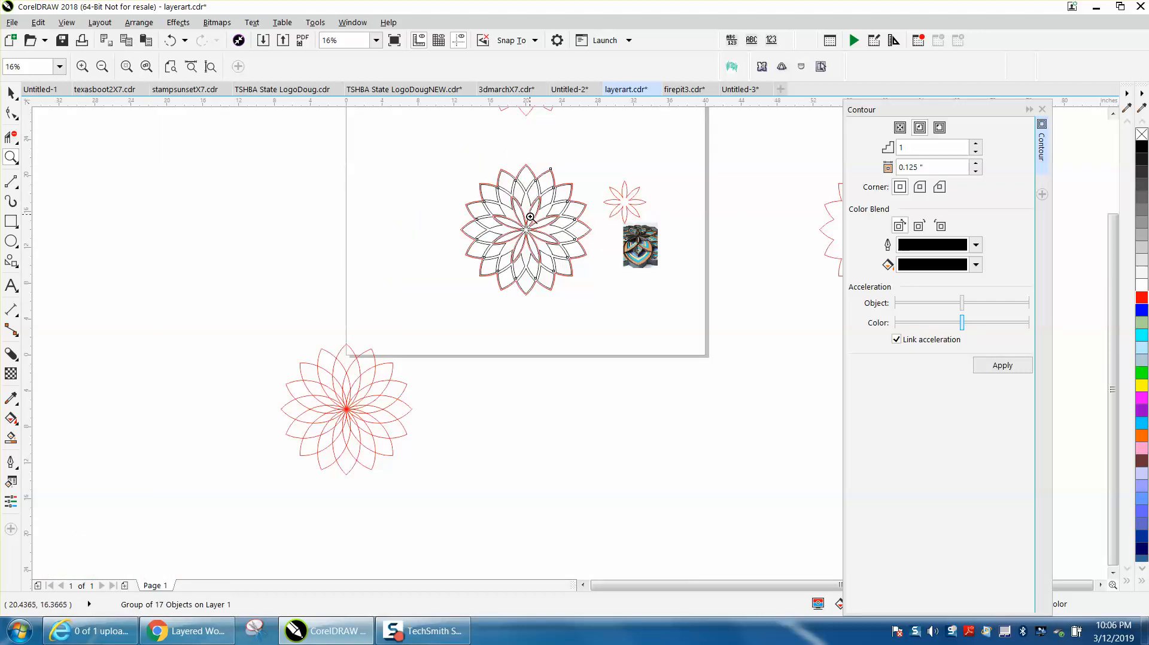